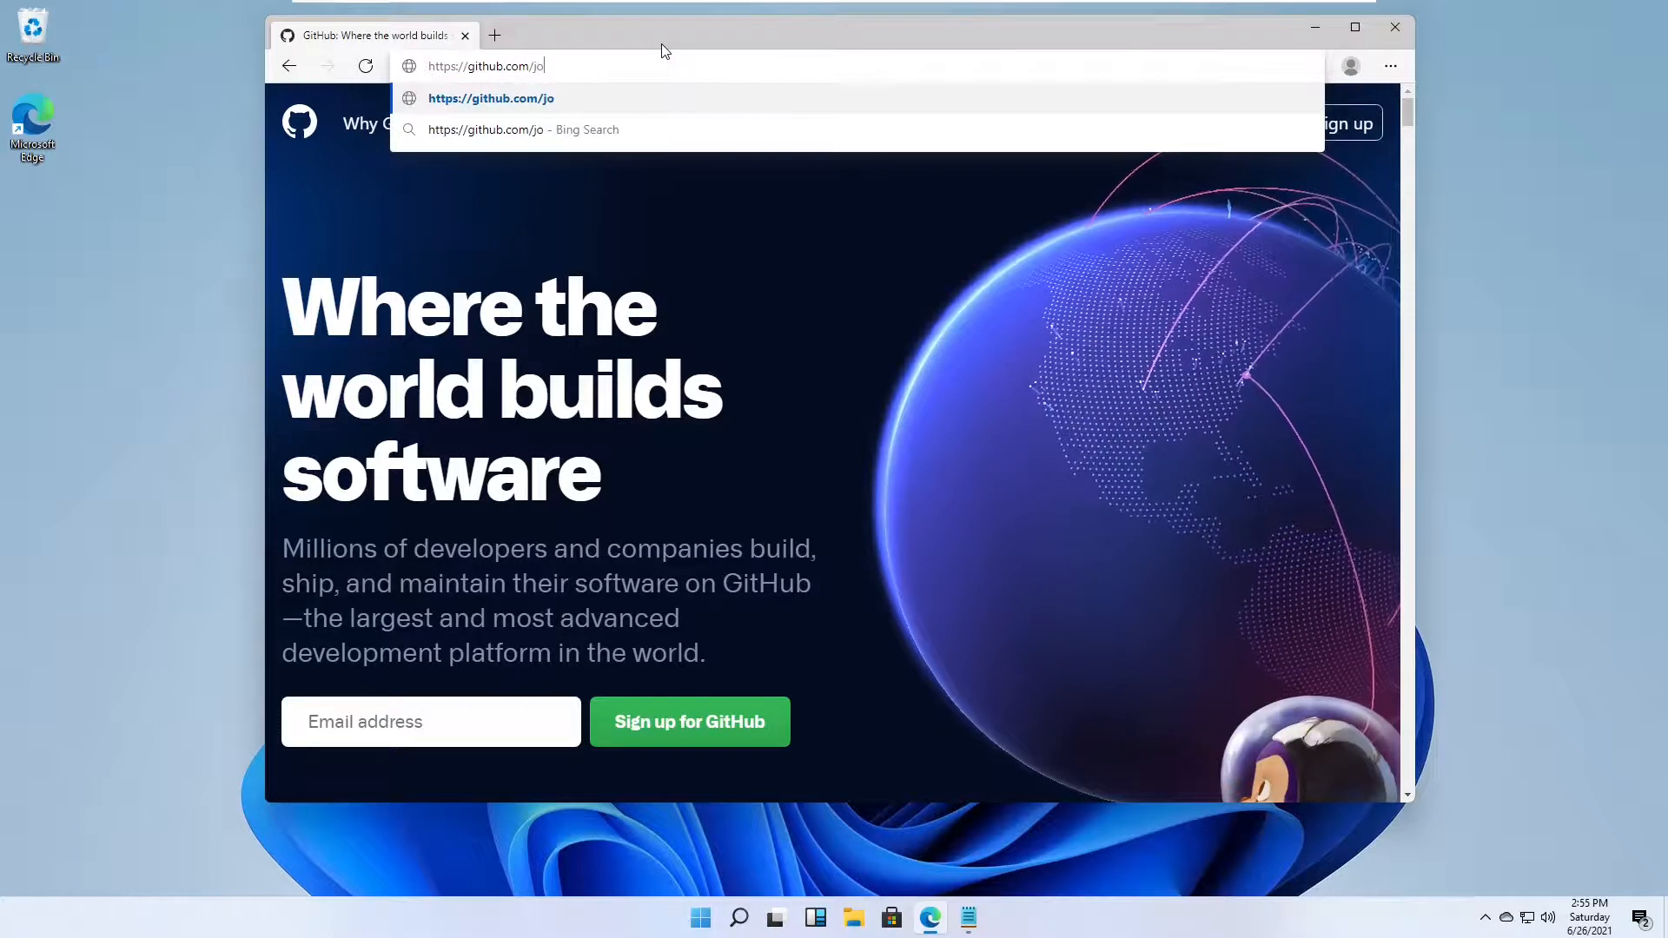
Step: Navigate Edge to the johnrosen1 GitHub profile page
type("hnrosen")
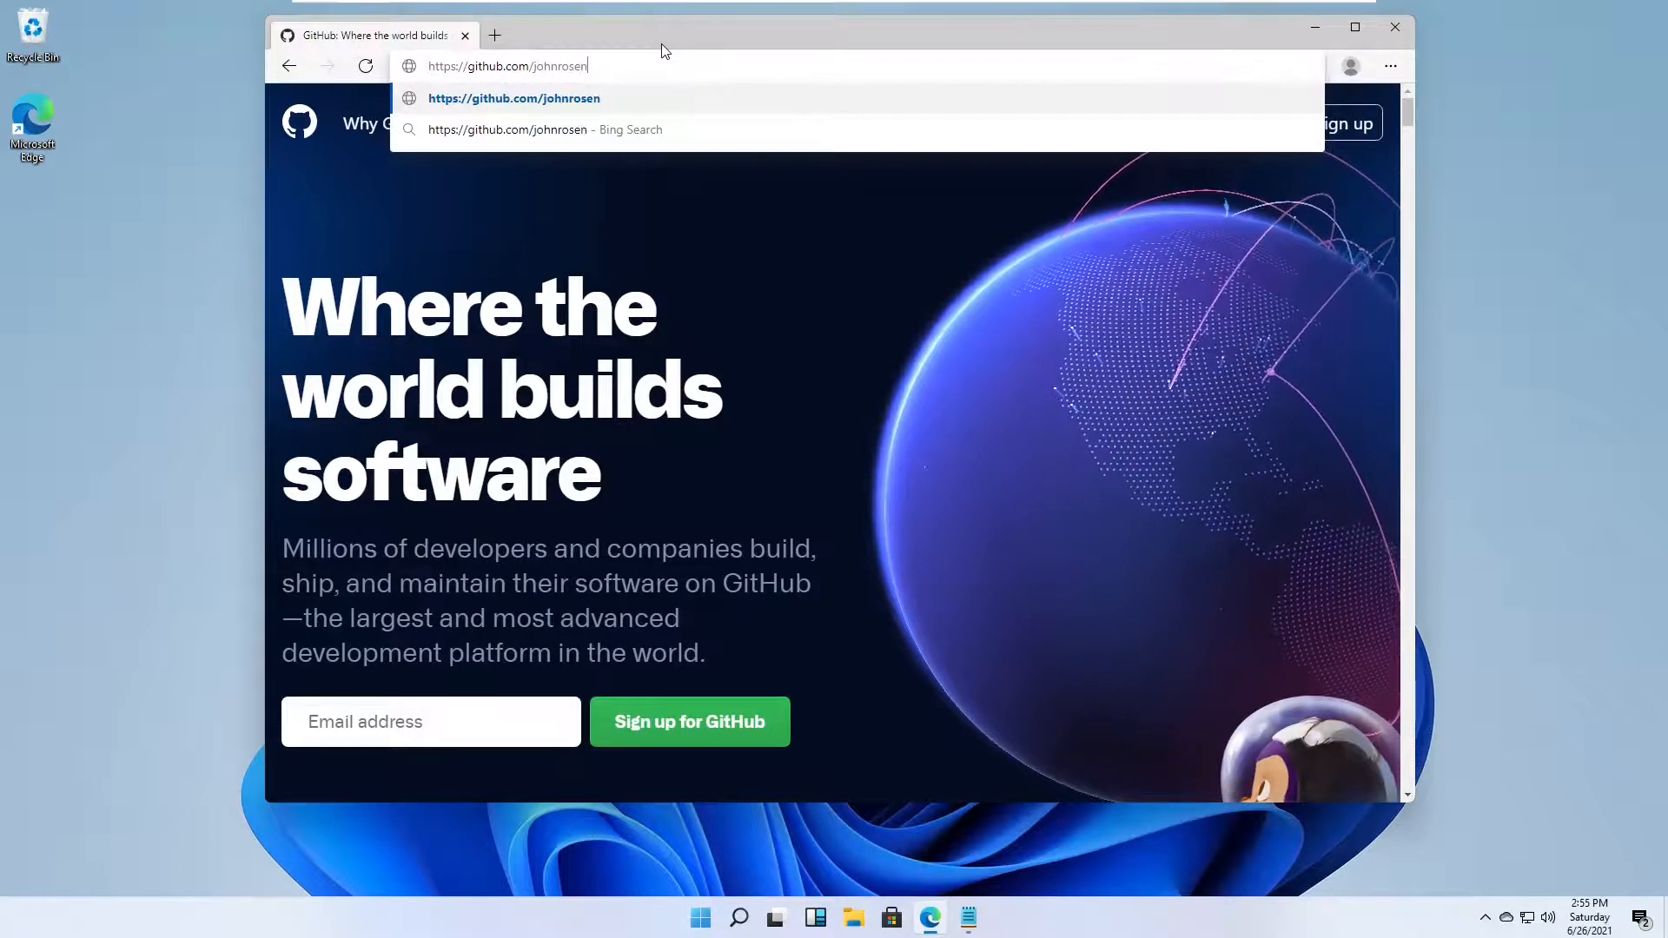
type("1")
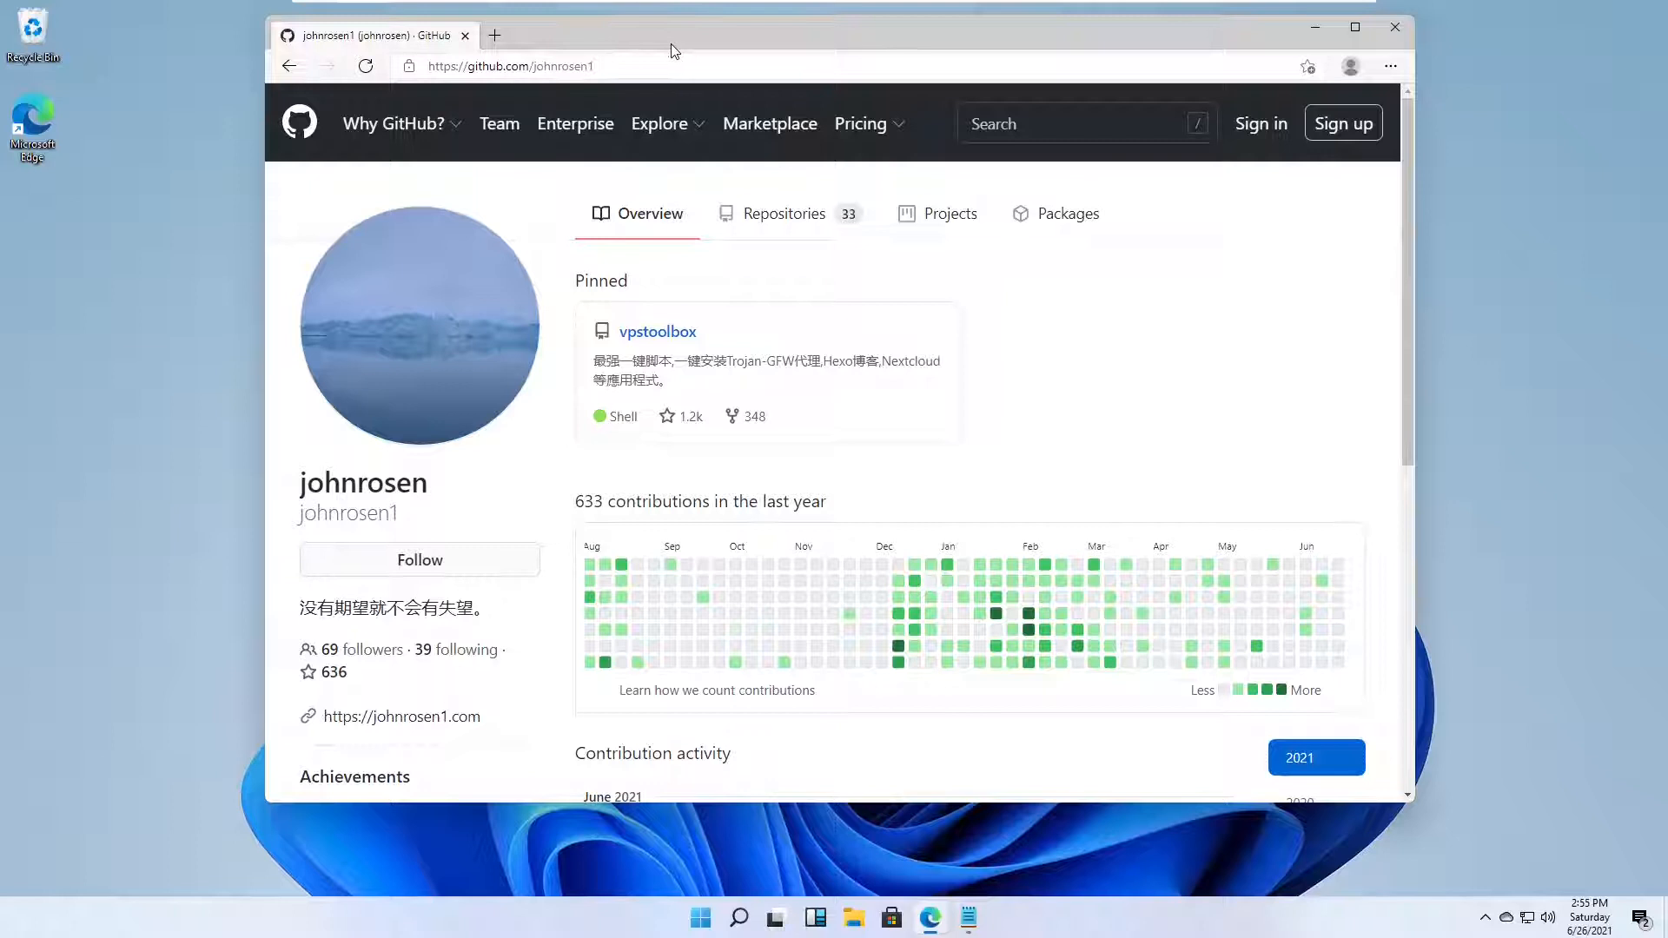
Step: Copy the one-click install command from the vpstoolbox repository README
left_click(657, 331)
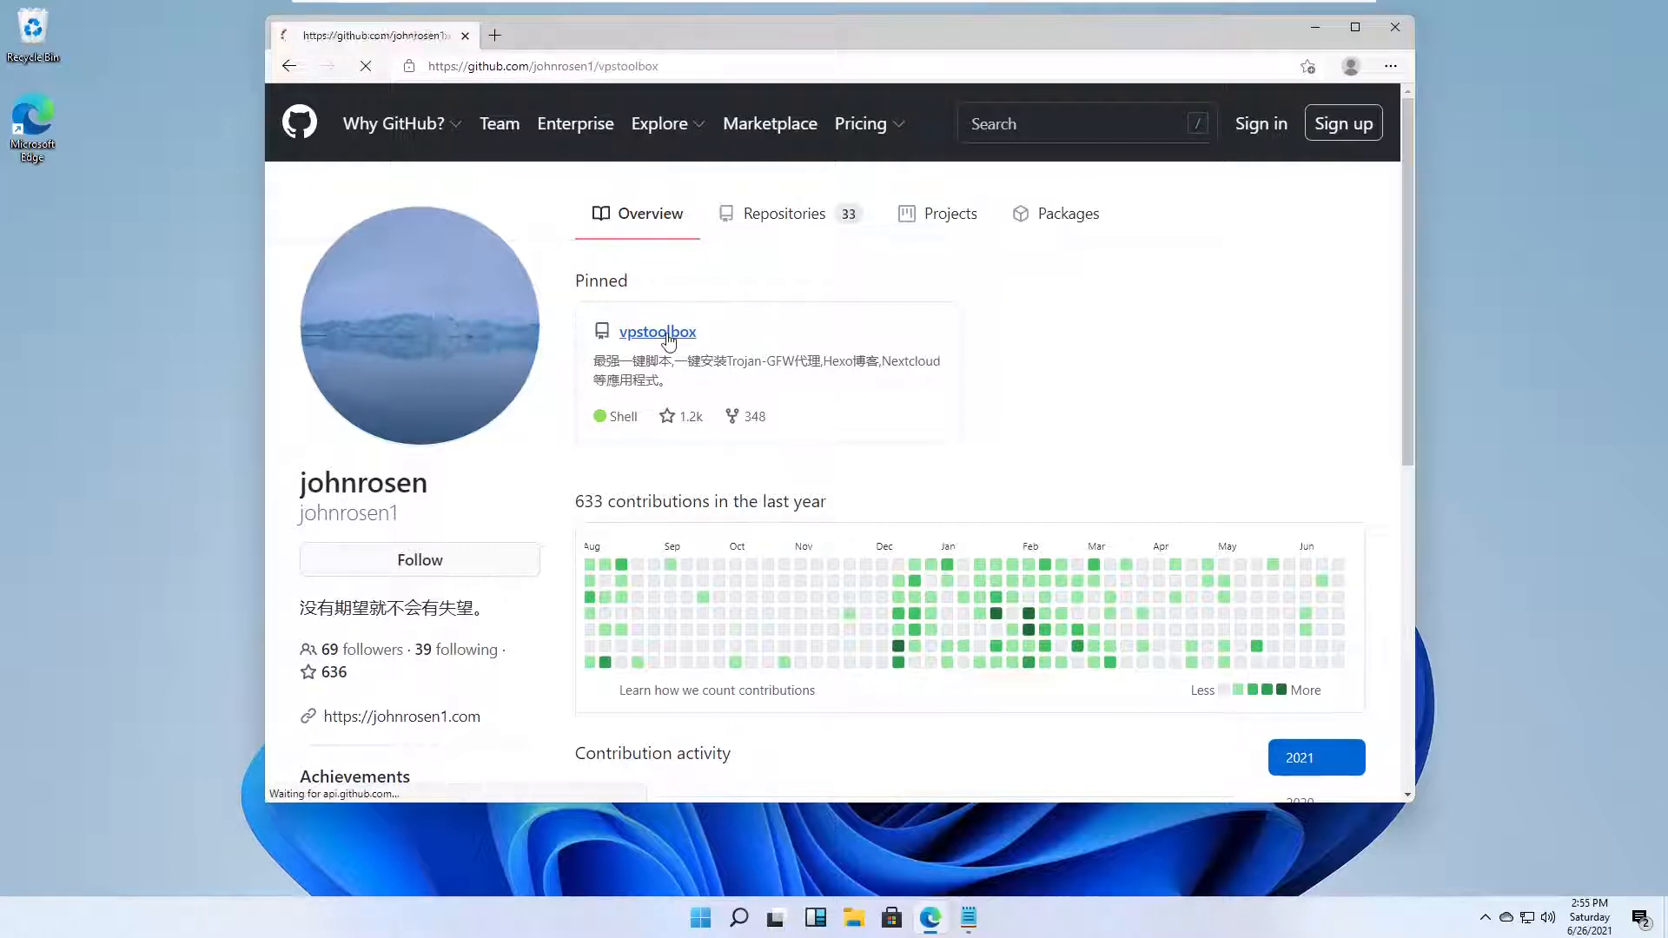
left_click(658, 331)
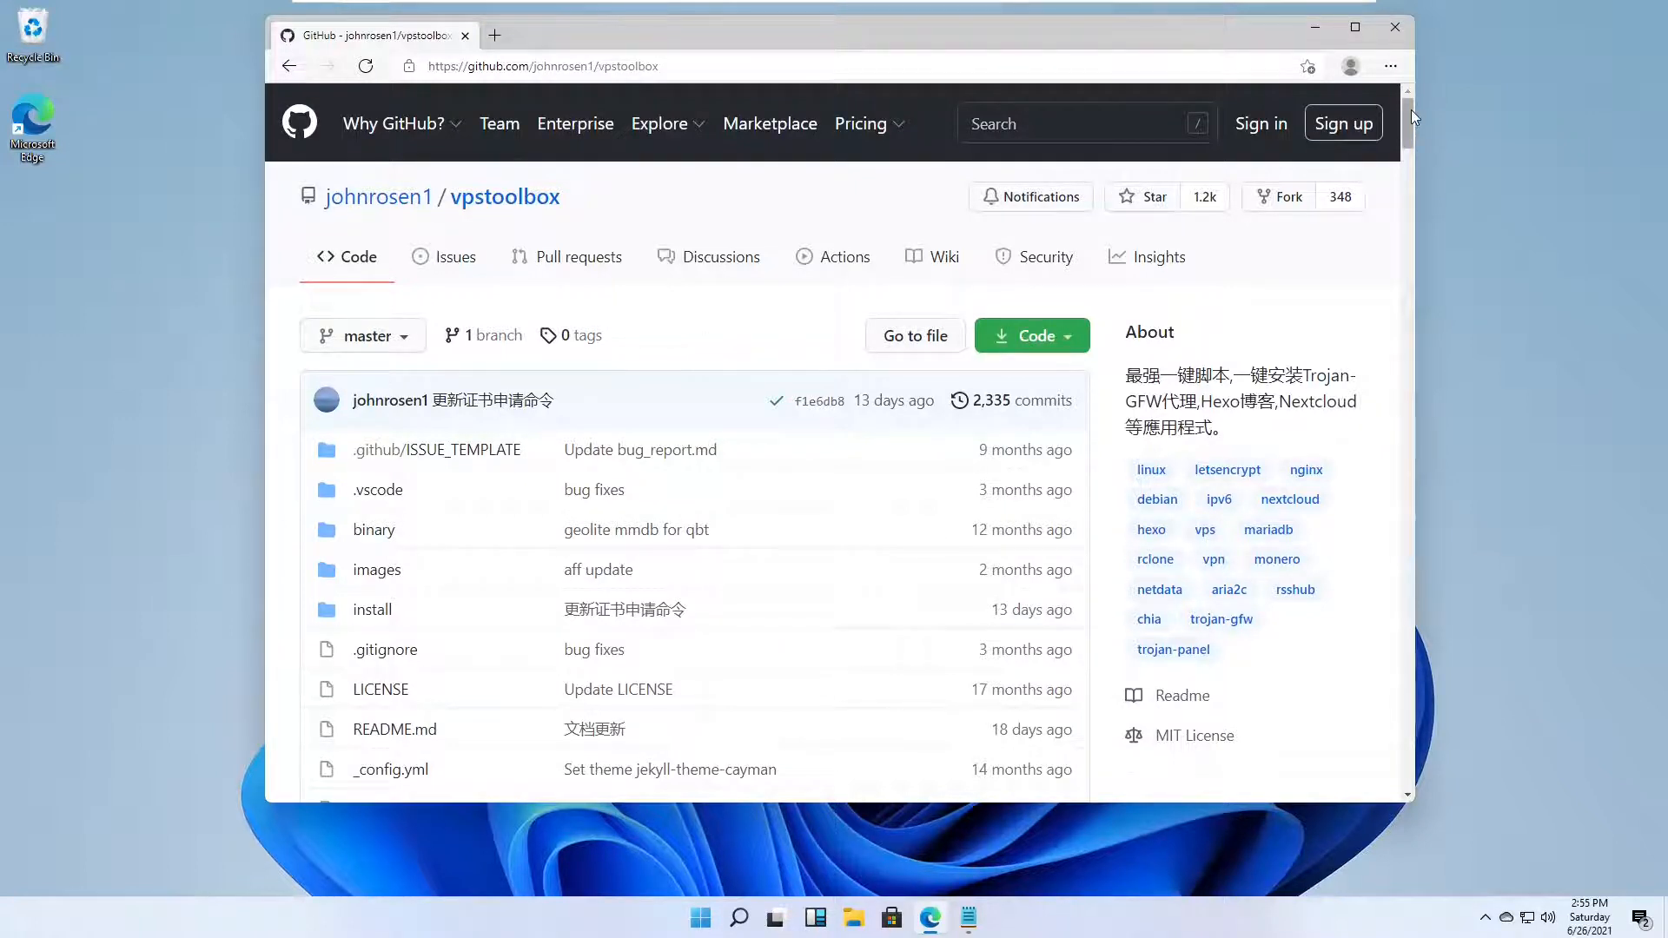
scroll("down", 3)
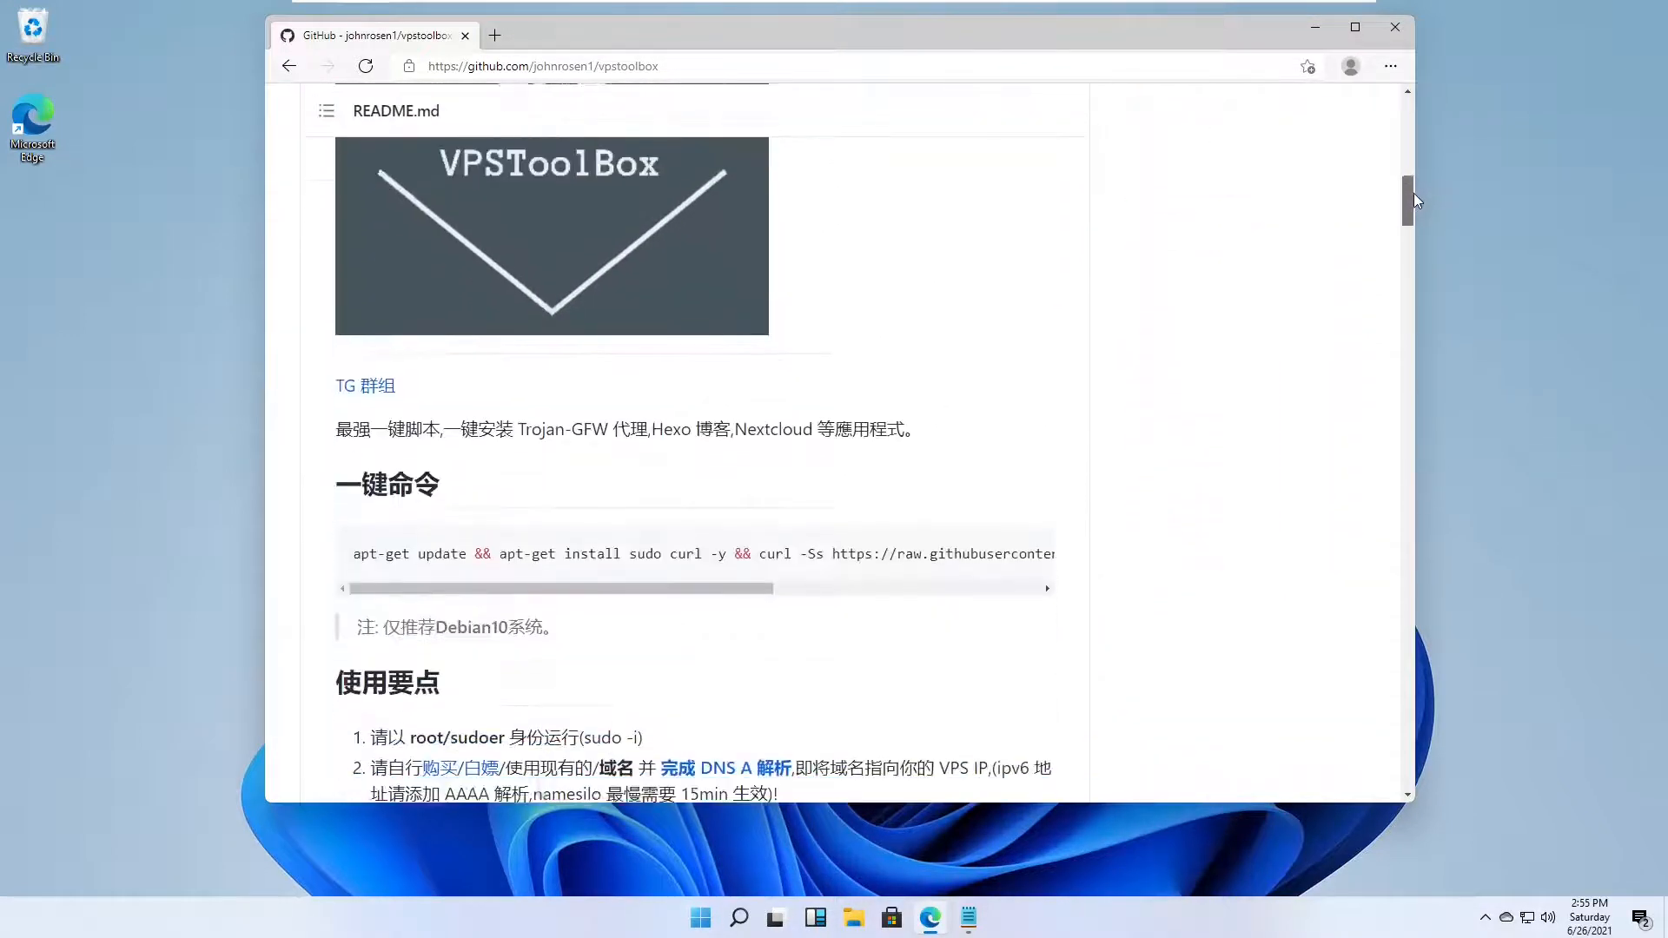
scroll("down", 3)
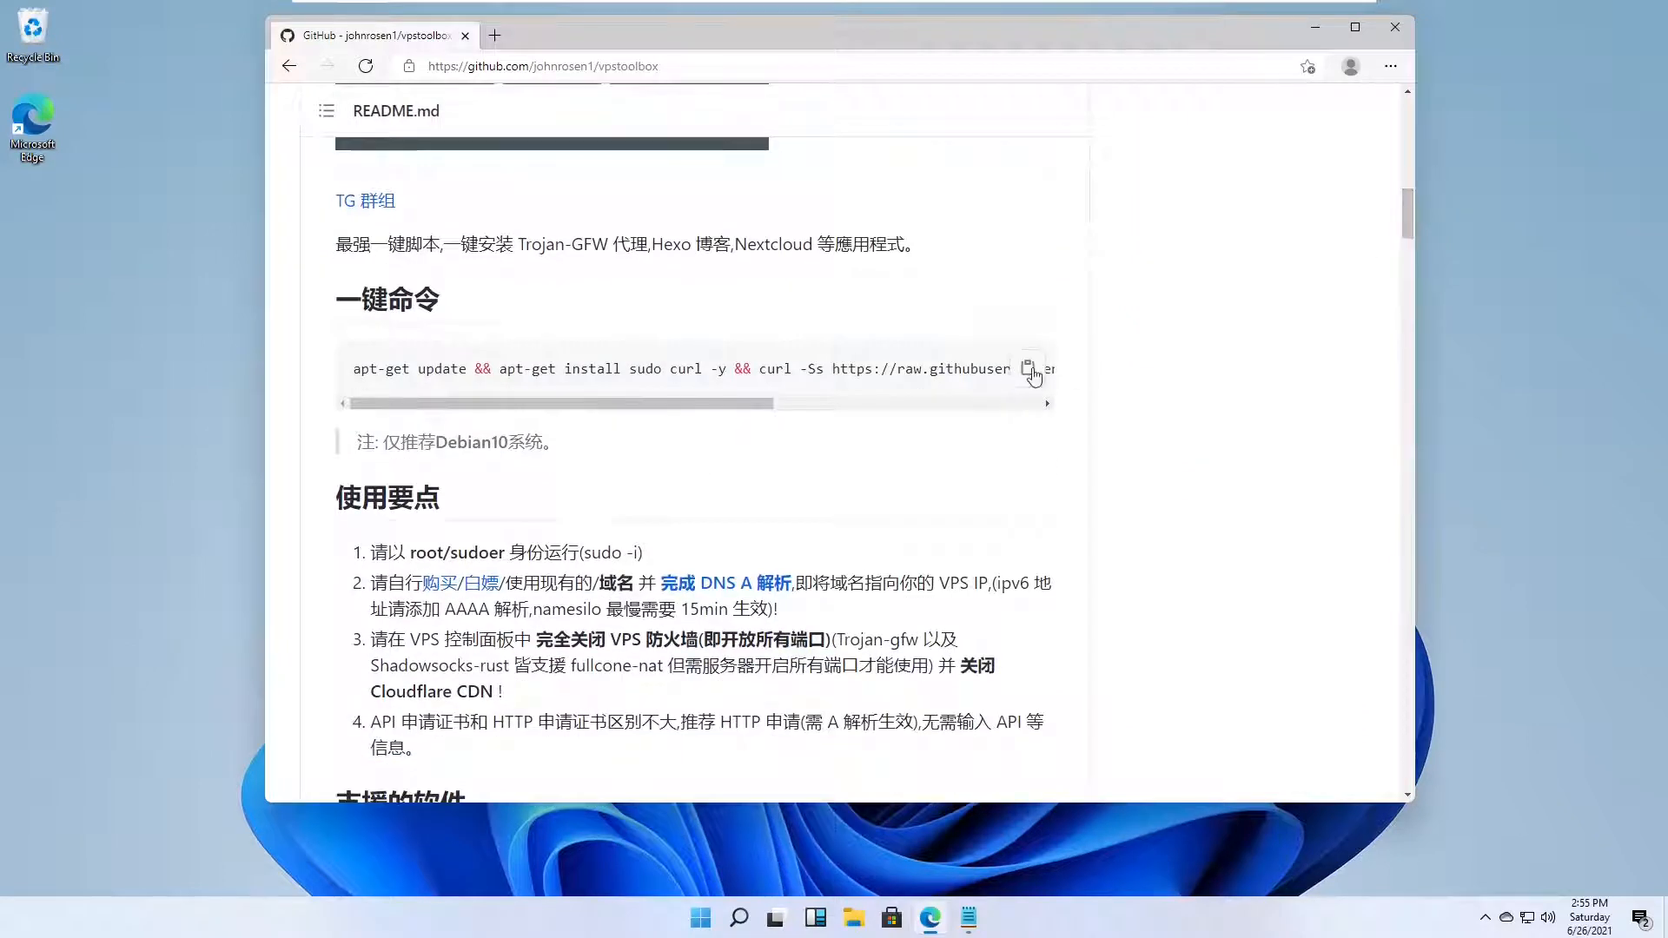
left_click(1028, 369)
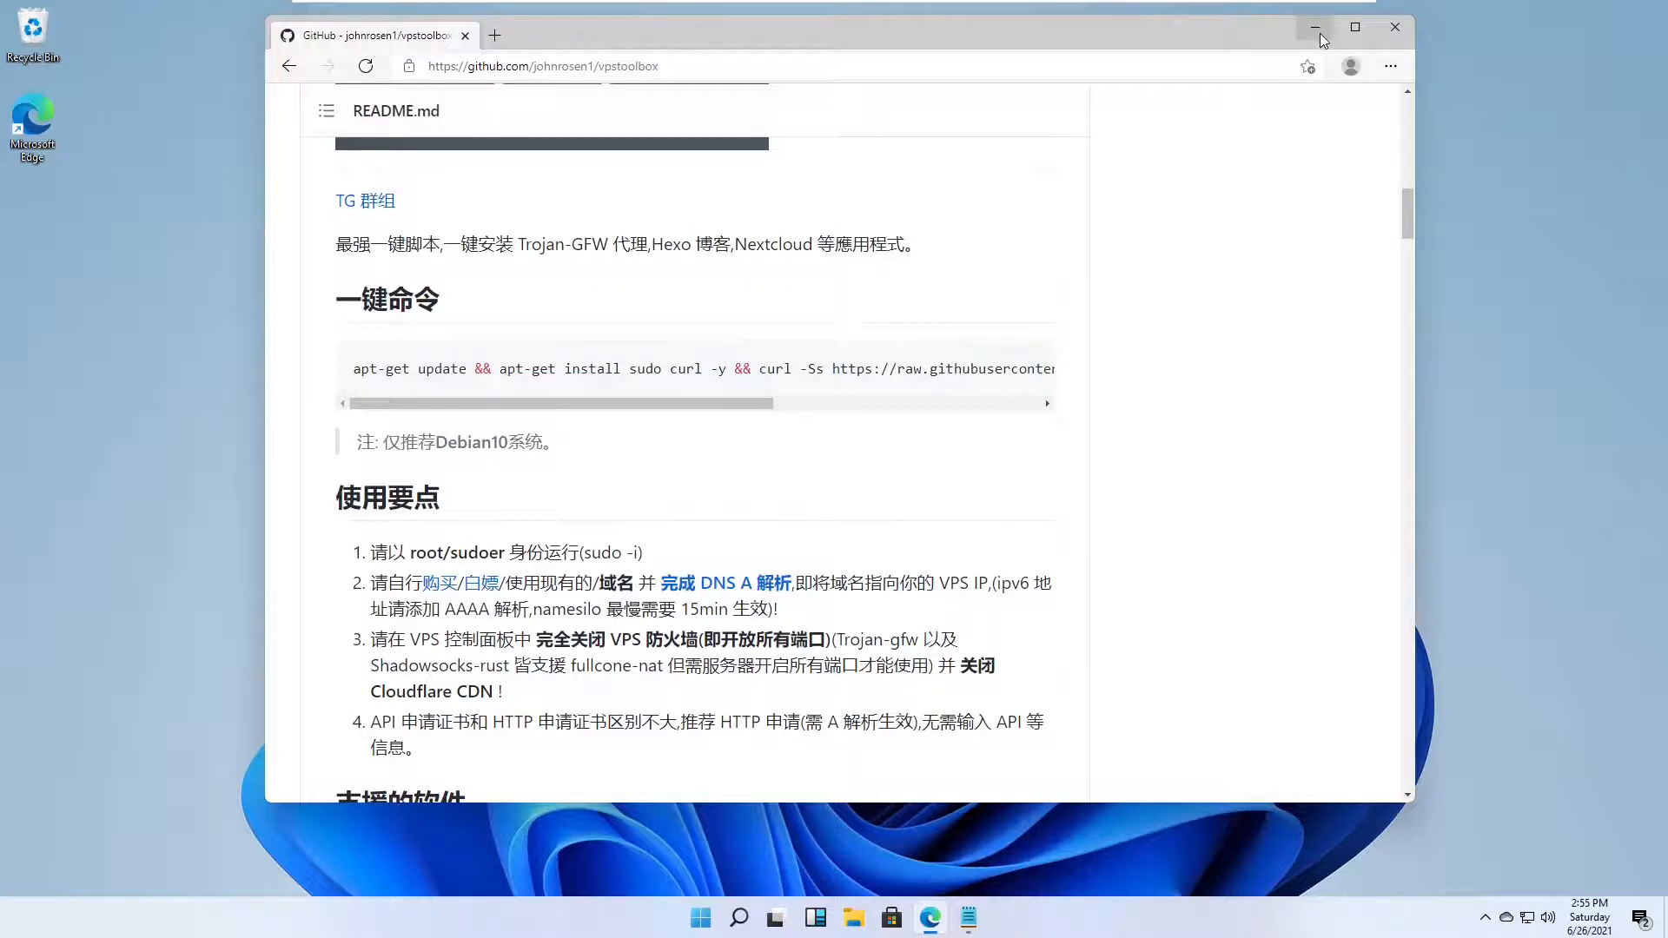
Step: Minimize Edge and launch Windows PowerShell from the Start right-click menu
left_click(1313, 27)
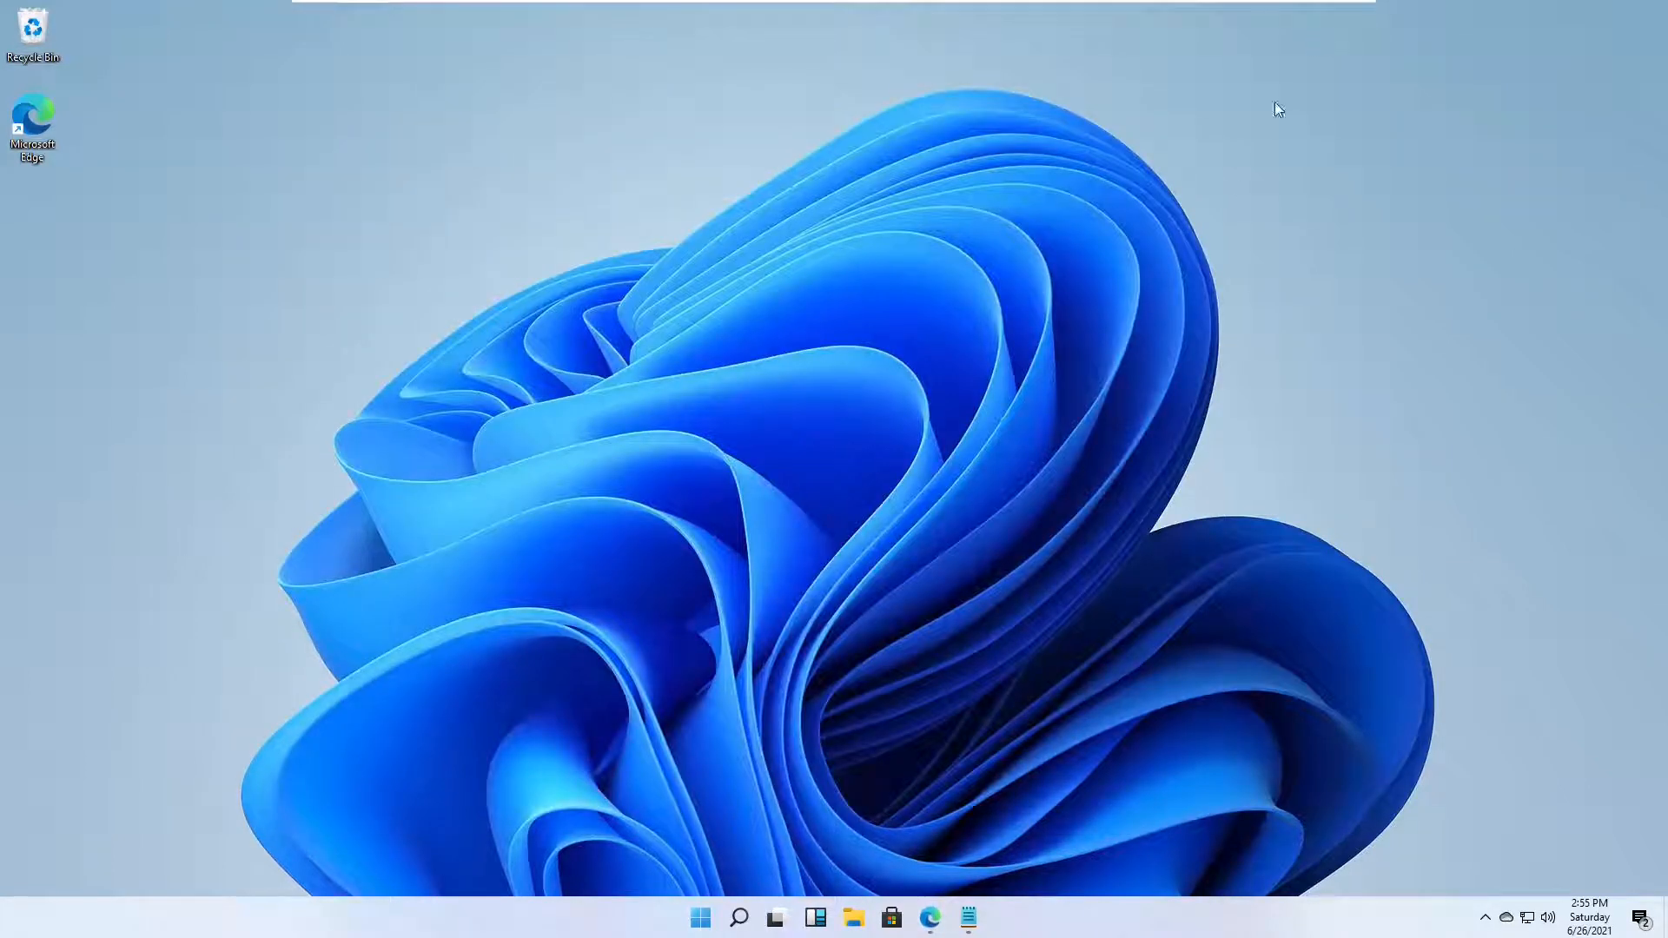
right_click(700, 918)
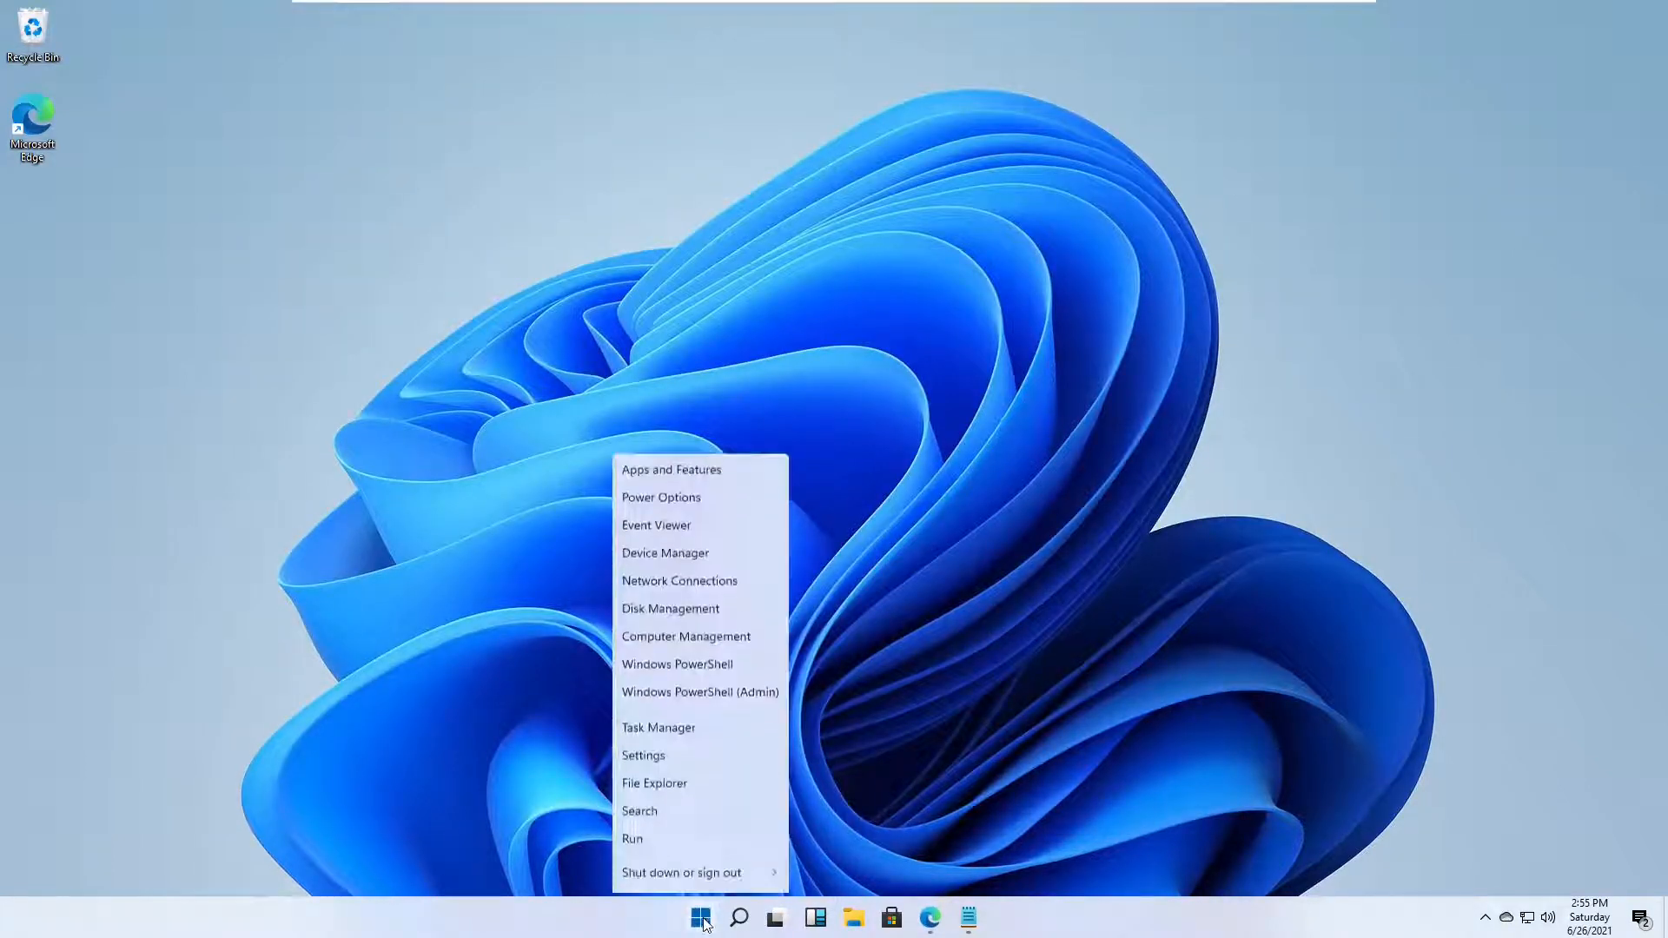
left_click(676, 664)
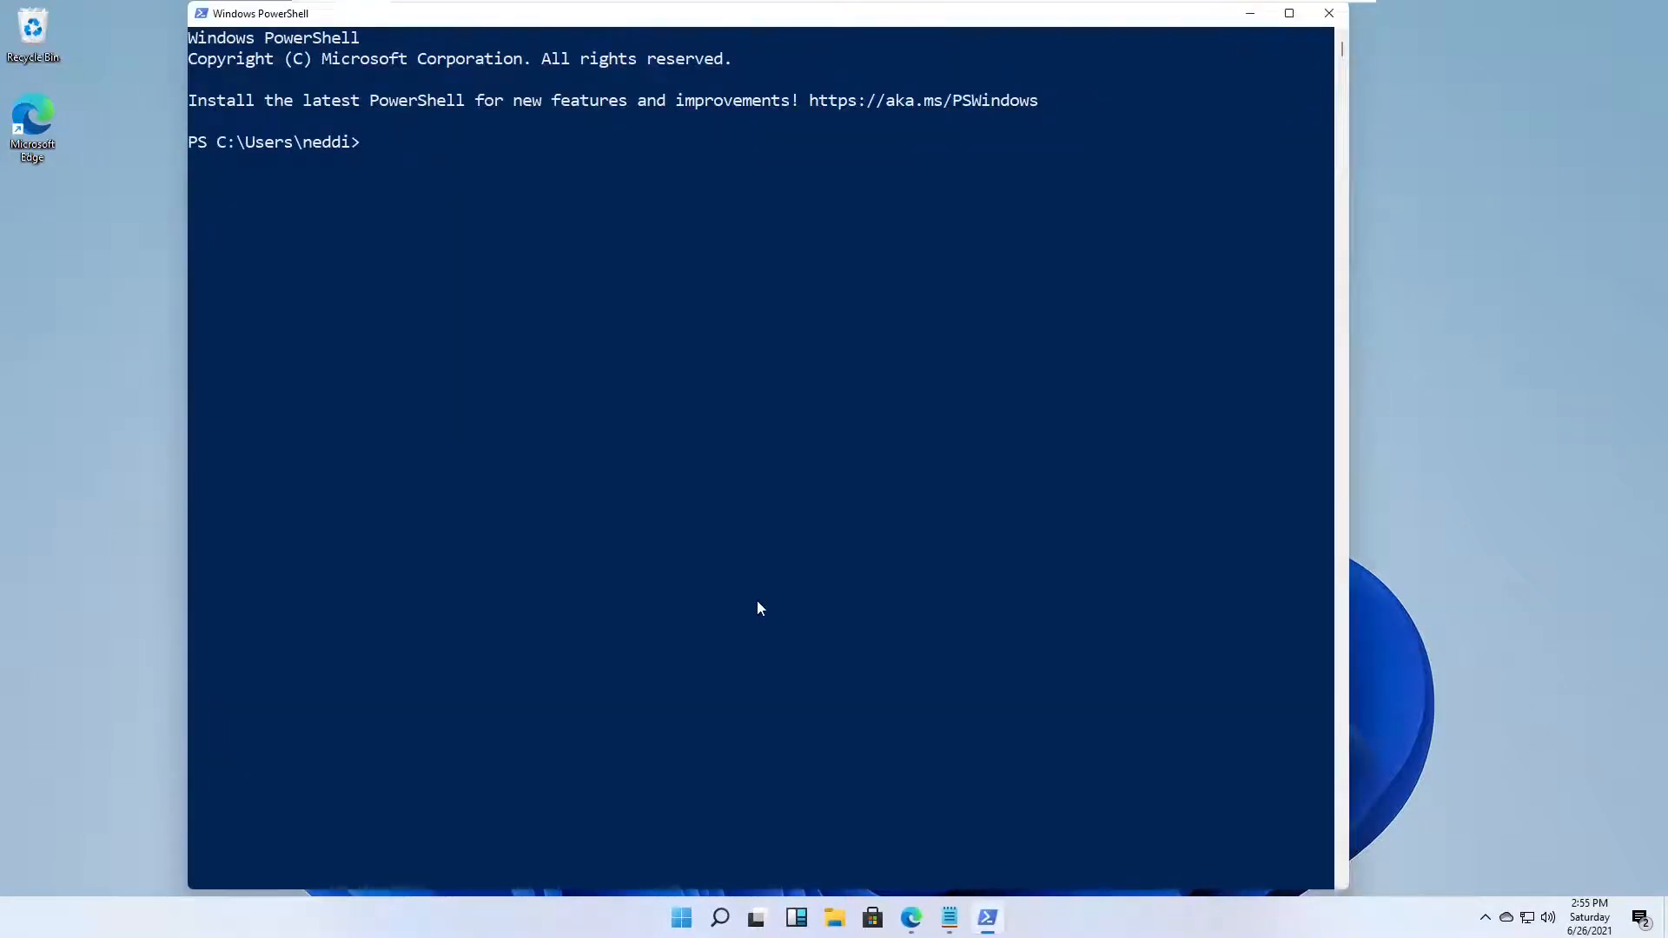
type("ssh root")
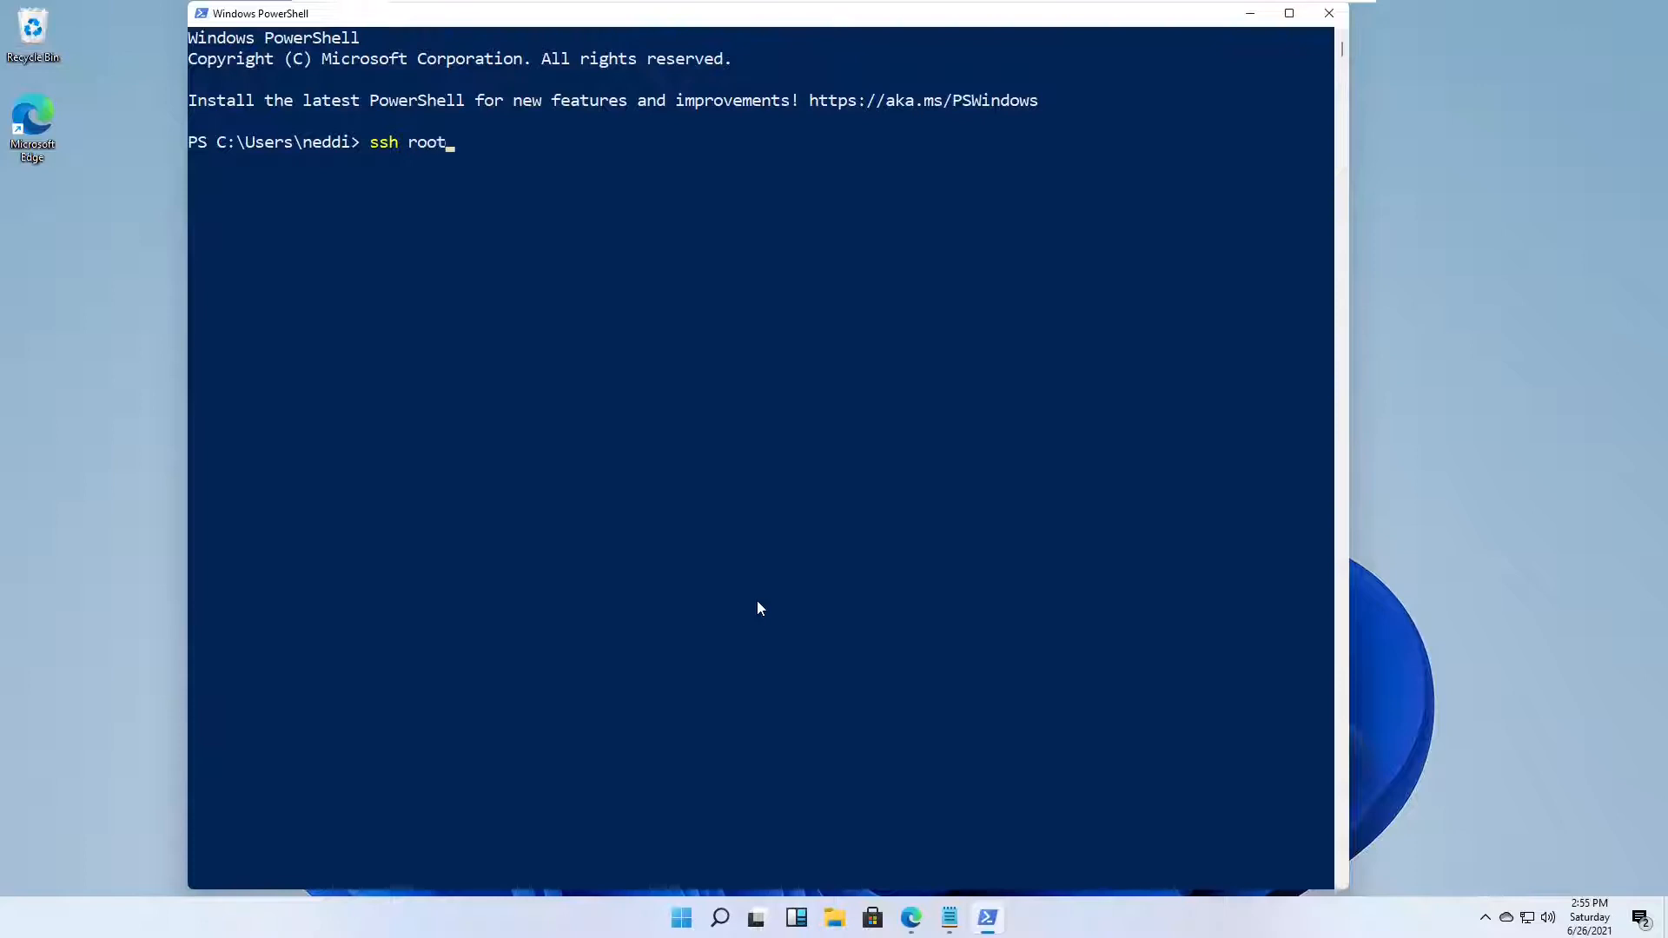
type("@ww")
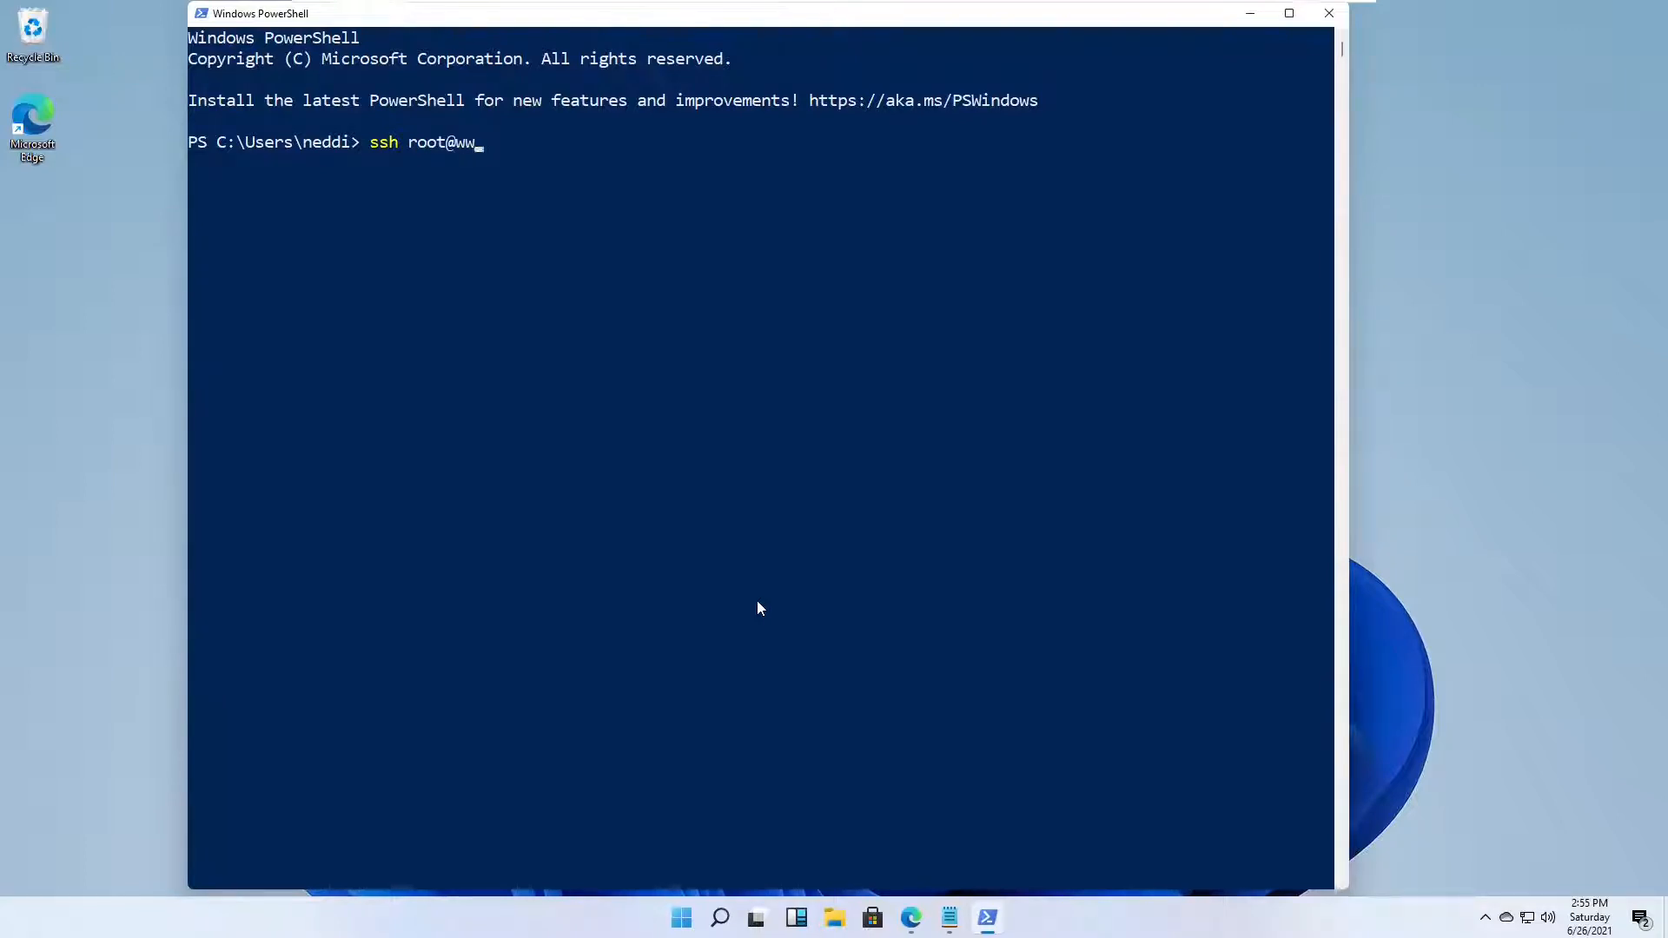
type(".eccles")
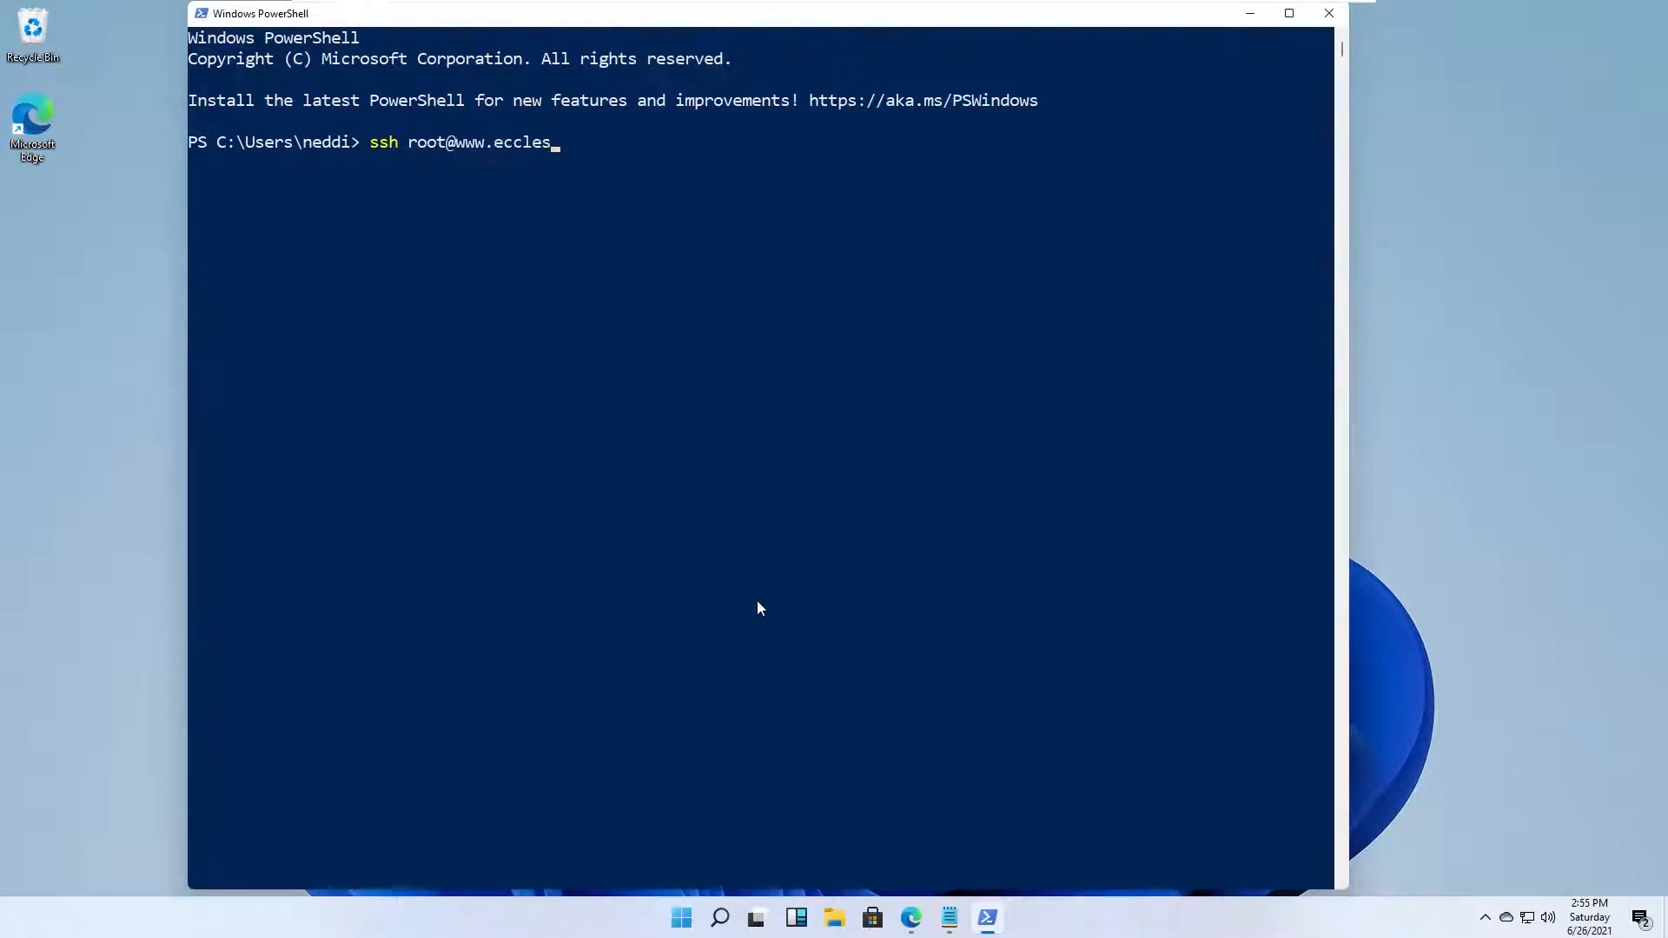
type(".ga")
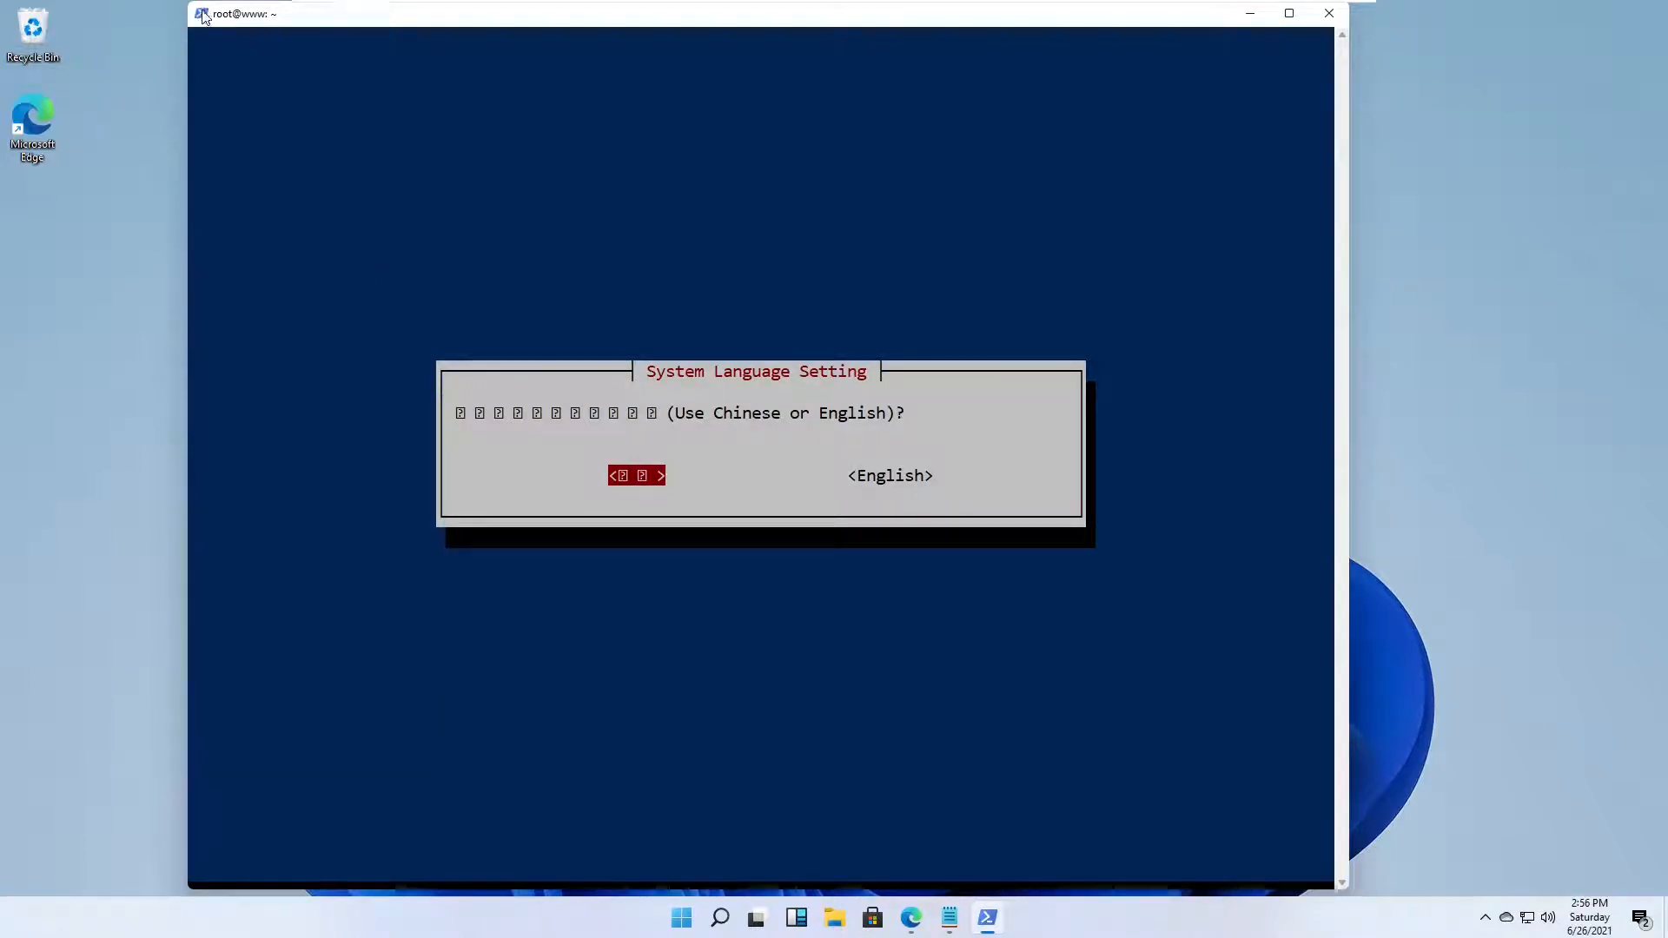
Step: Set the PowerShell console font to NSimSun in the window Properties
left_click(201, 13)
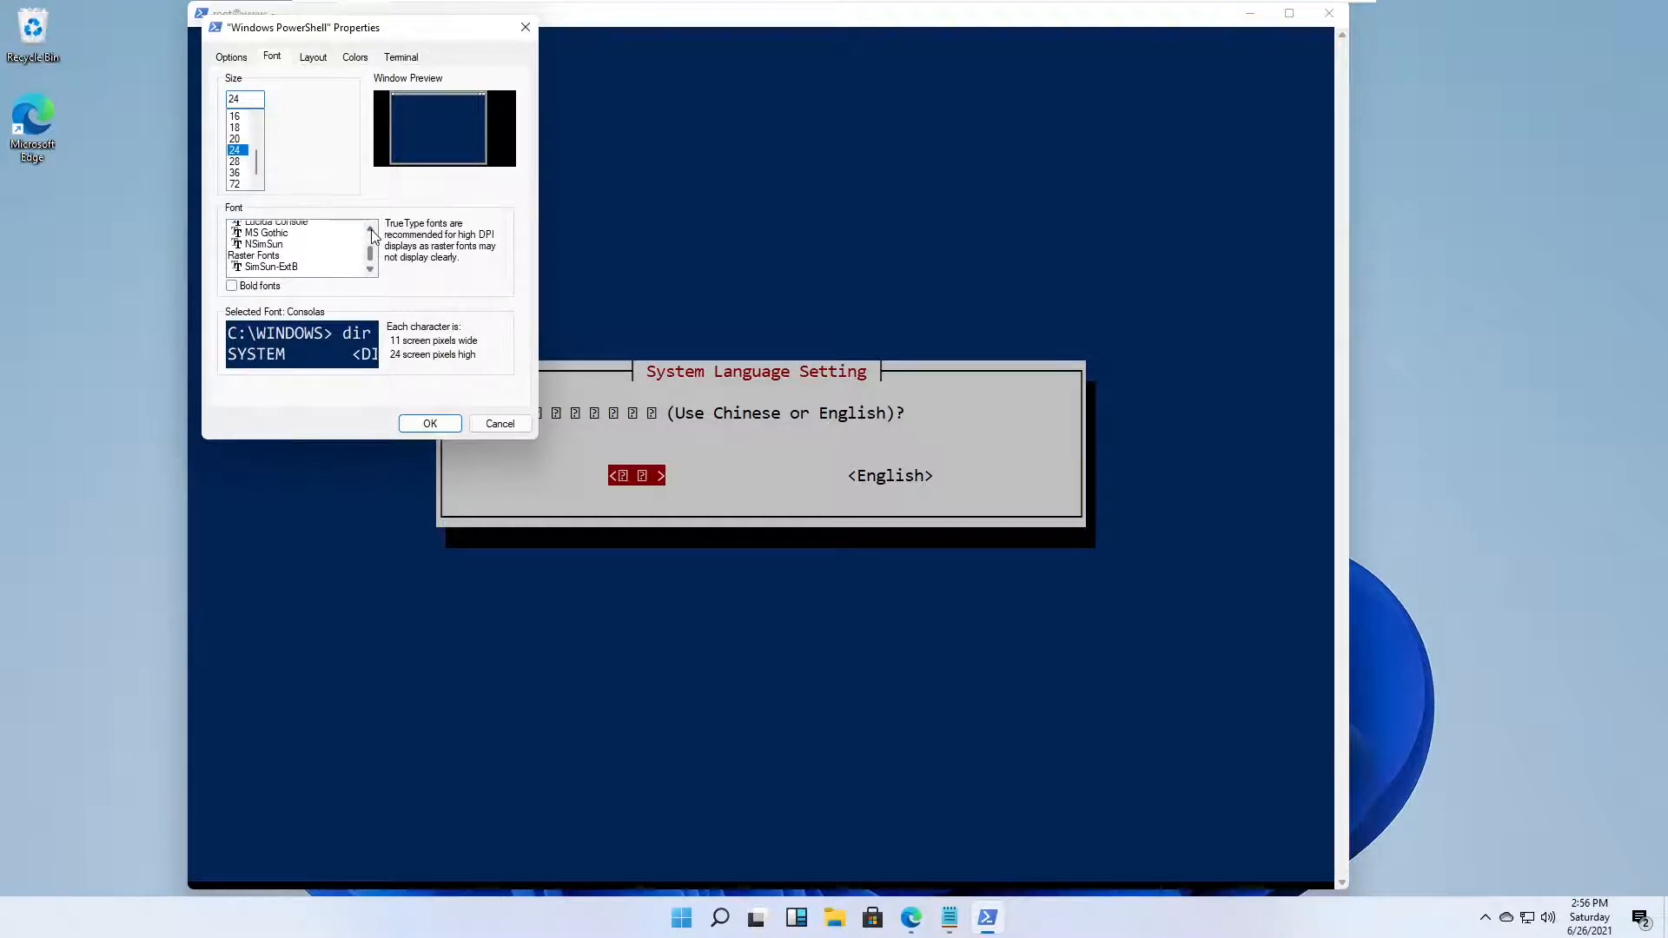
left_click(262, 261)
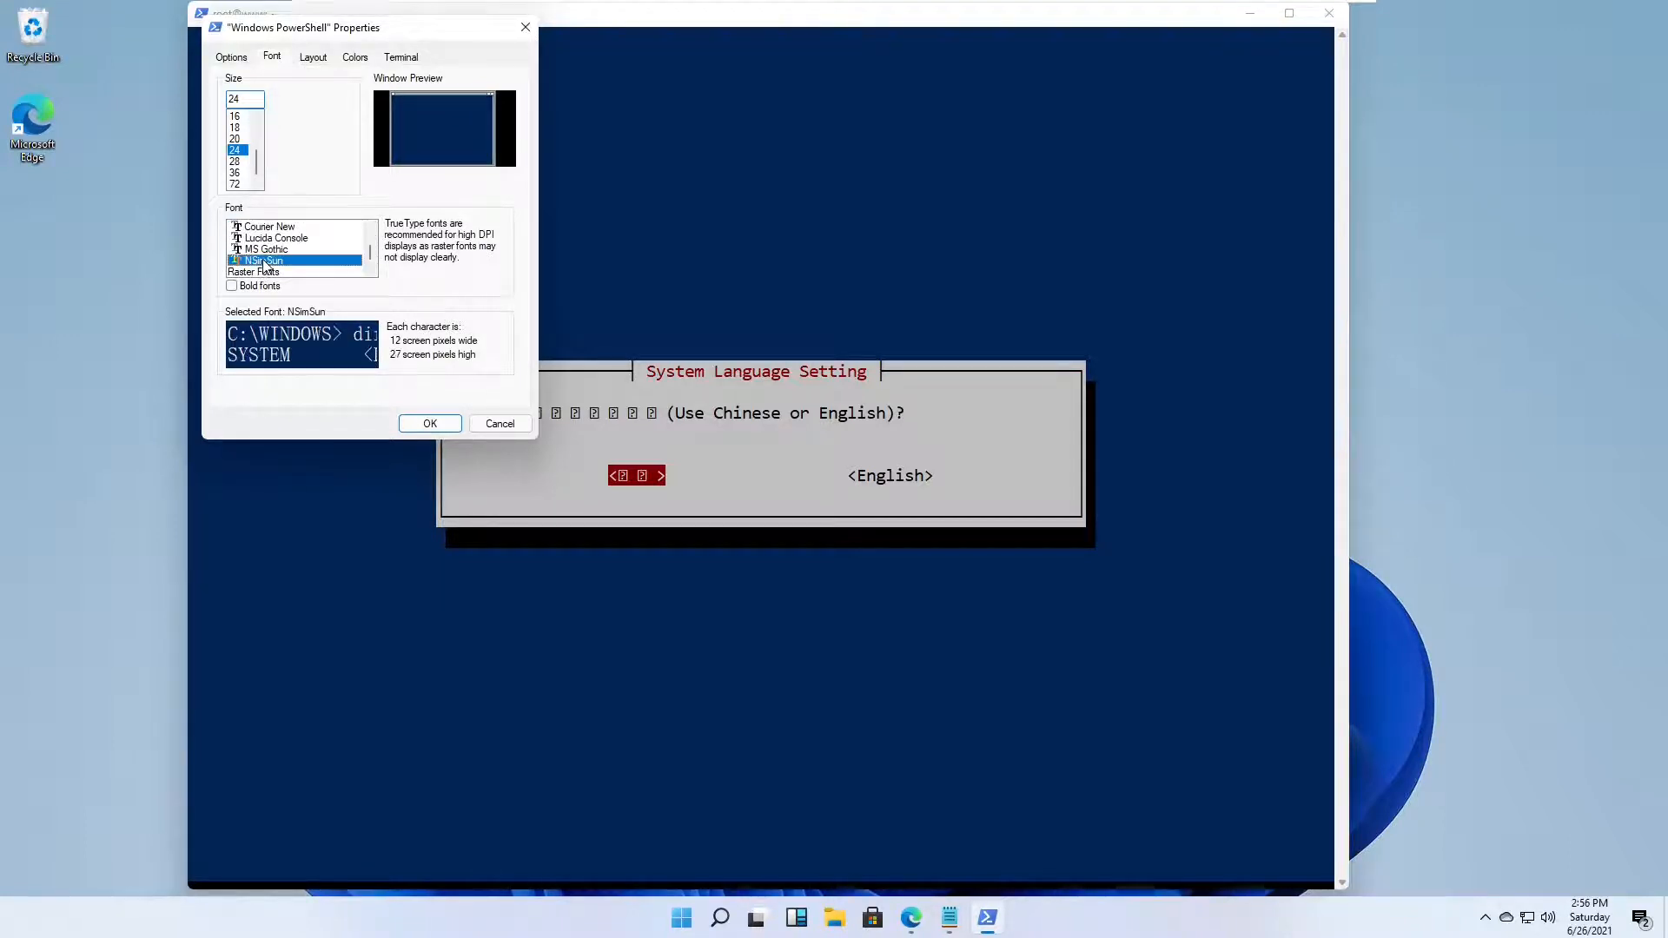
left_click(428, 423)
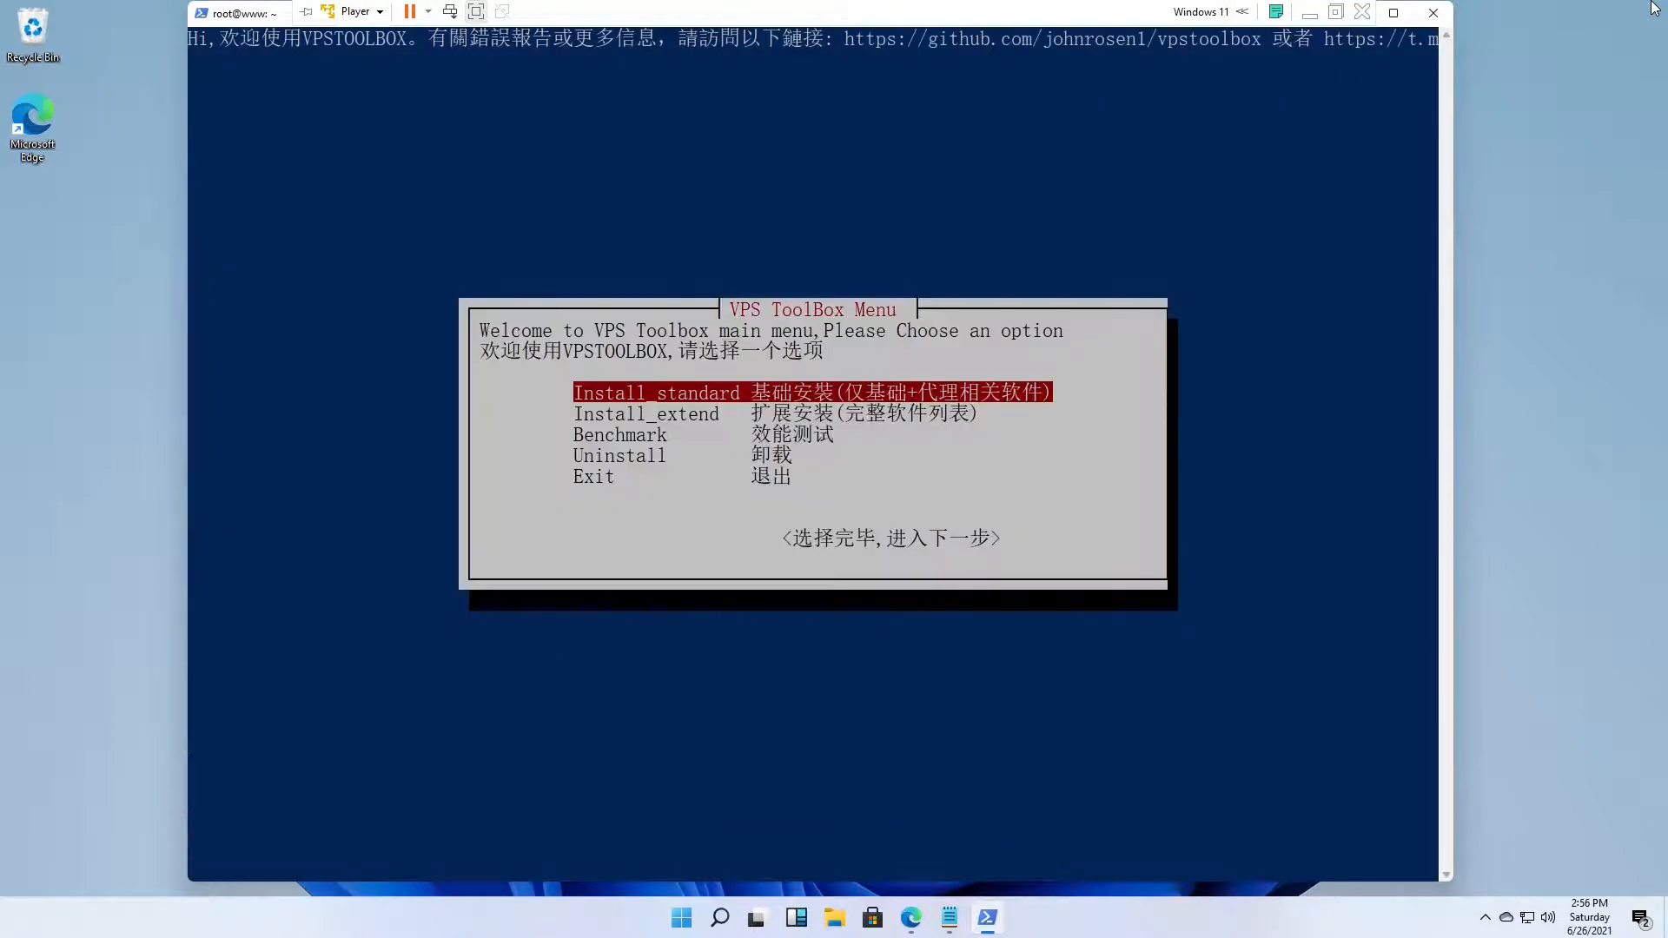
Step: Choose Install_standard and accept the default trojan, net and fast components
key("Tab")
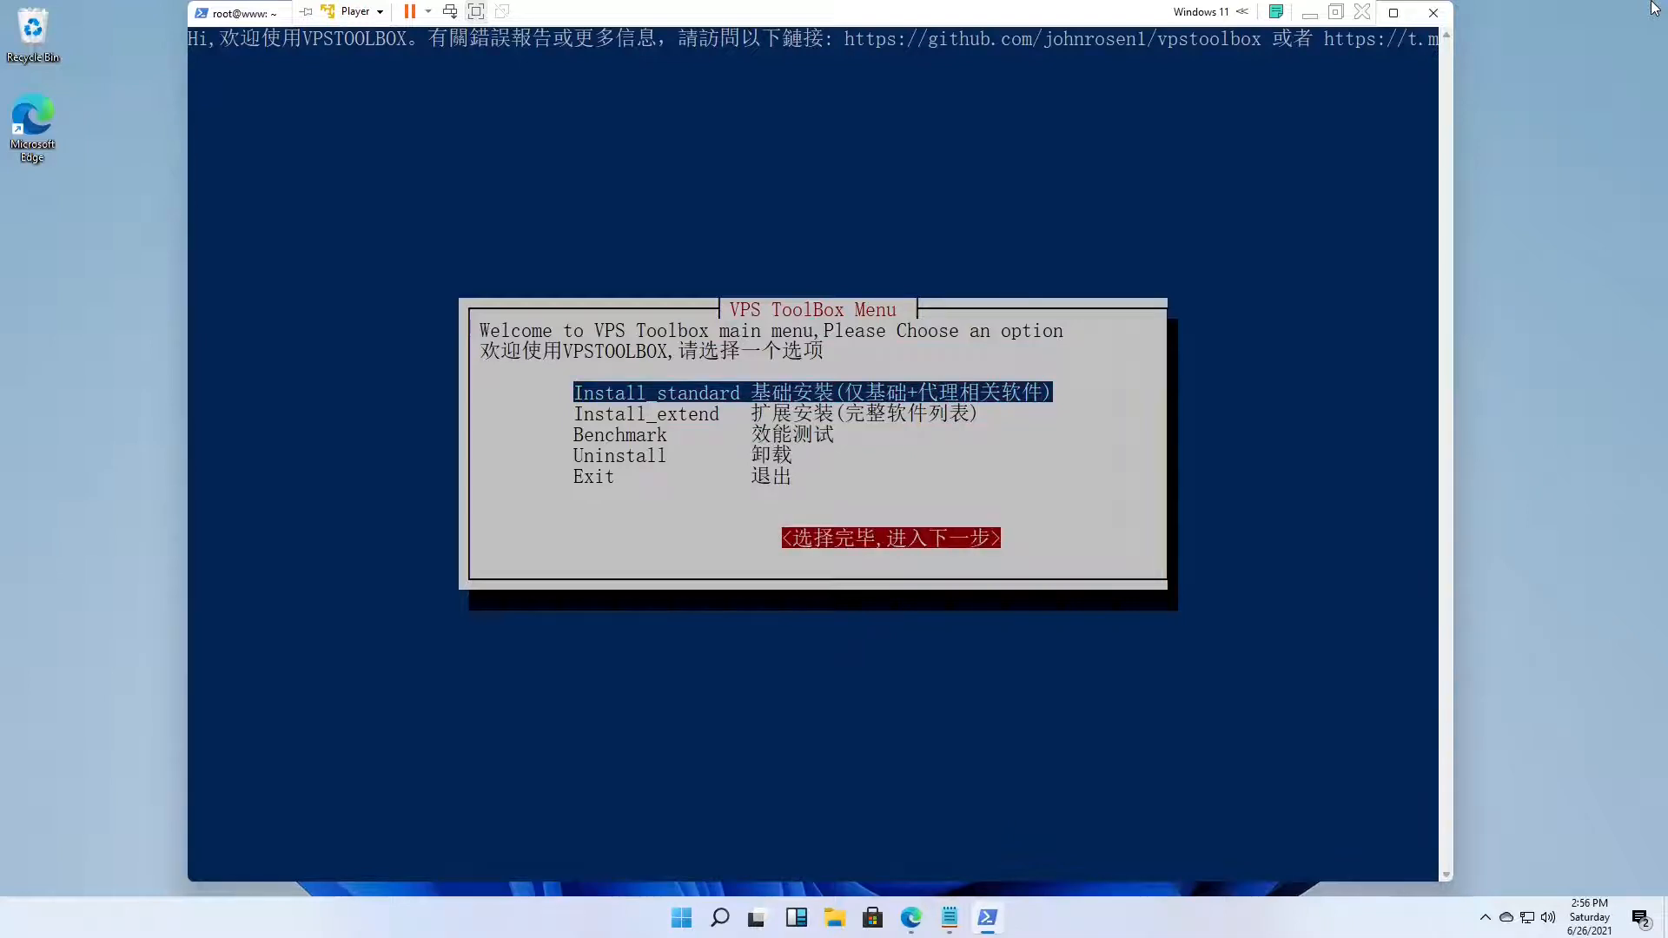
left_click(889, 537)
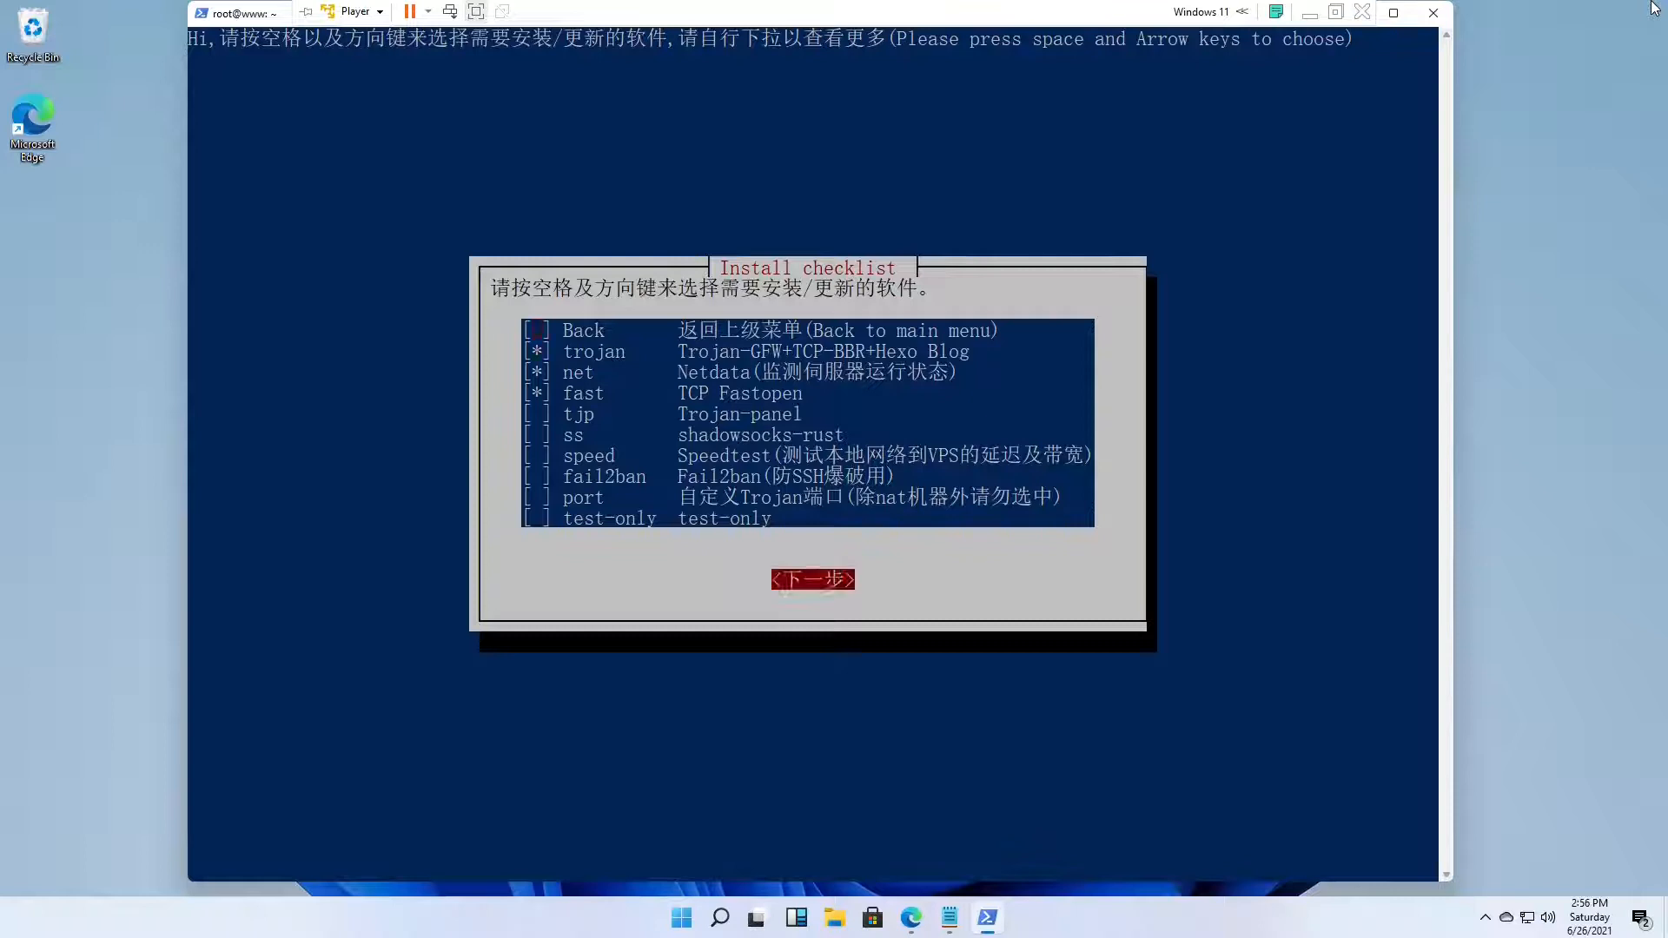
left_click(811, 580)
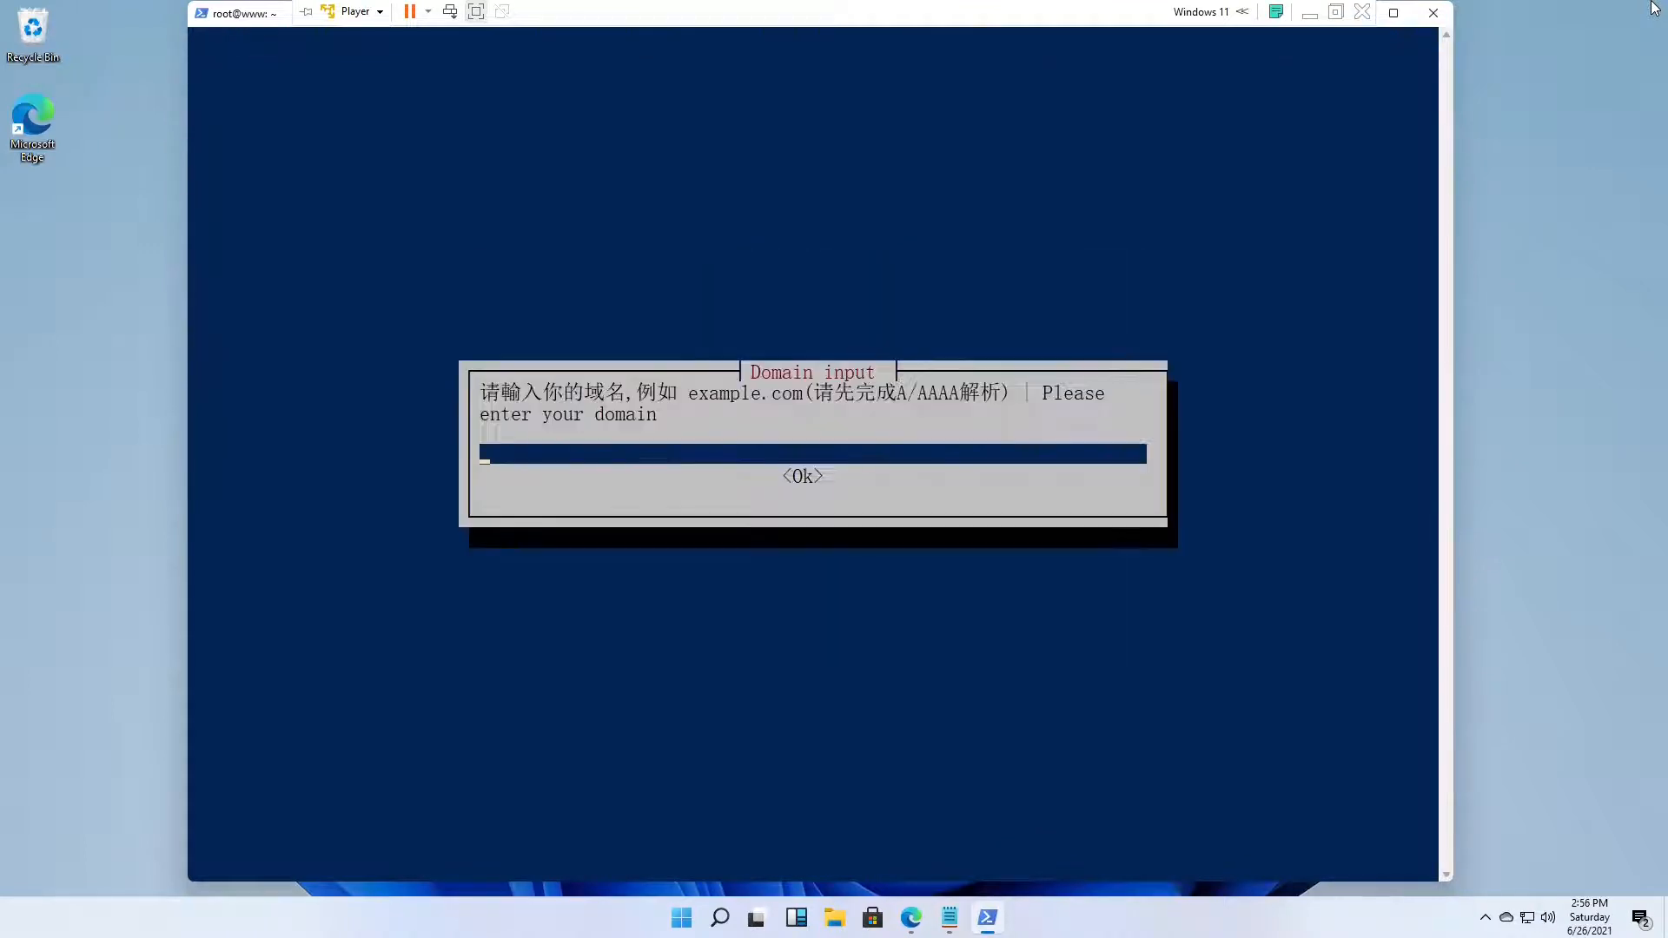
type("www")
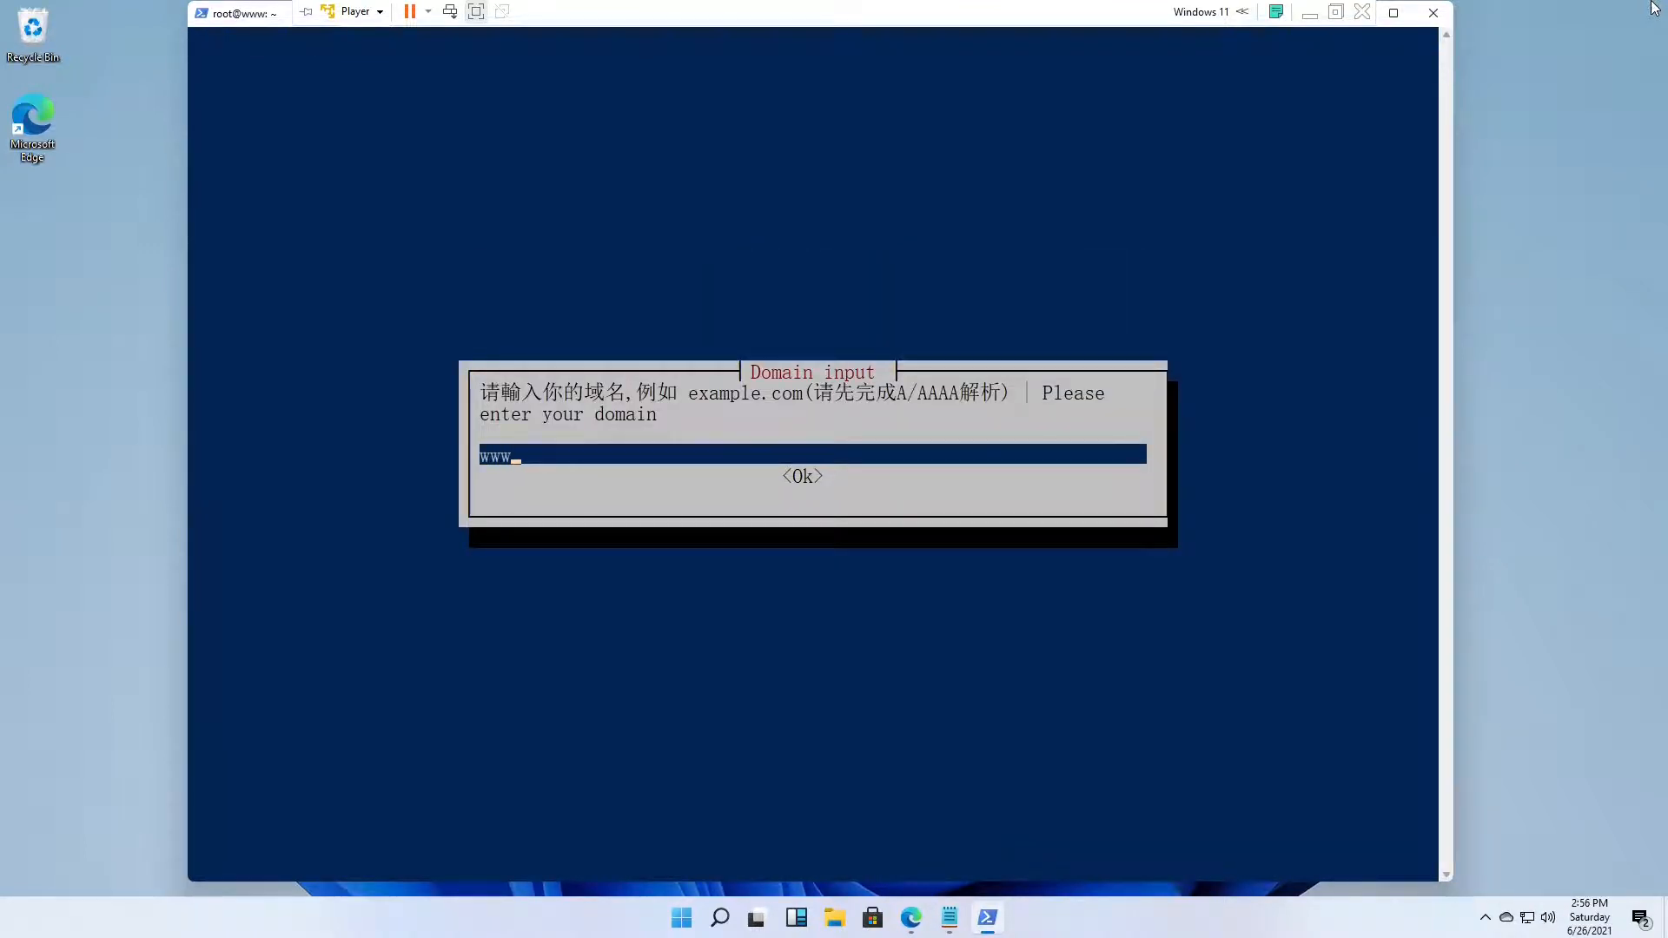
type(".eccles")
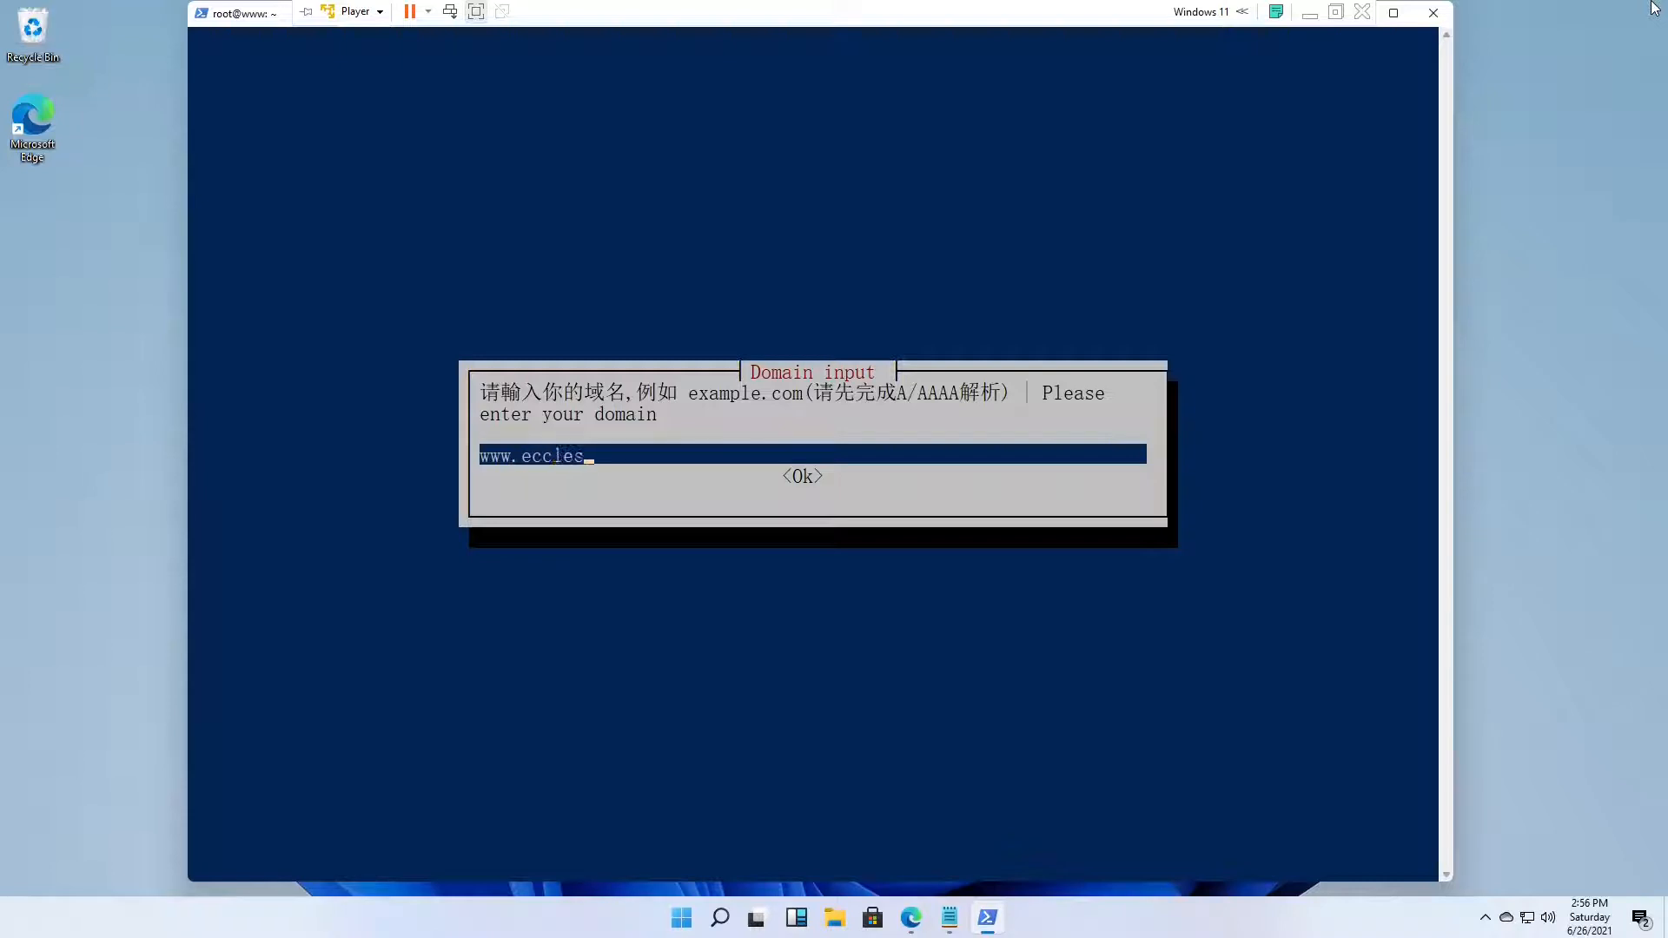
type(".ga")
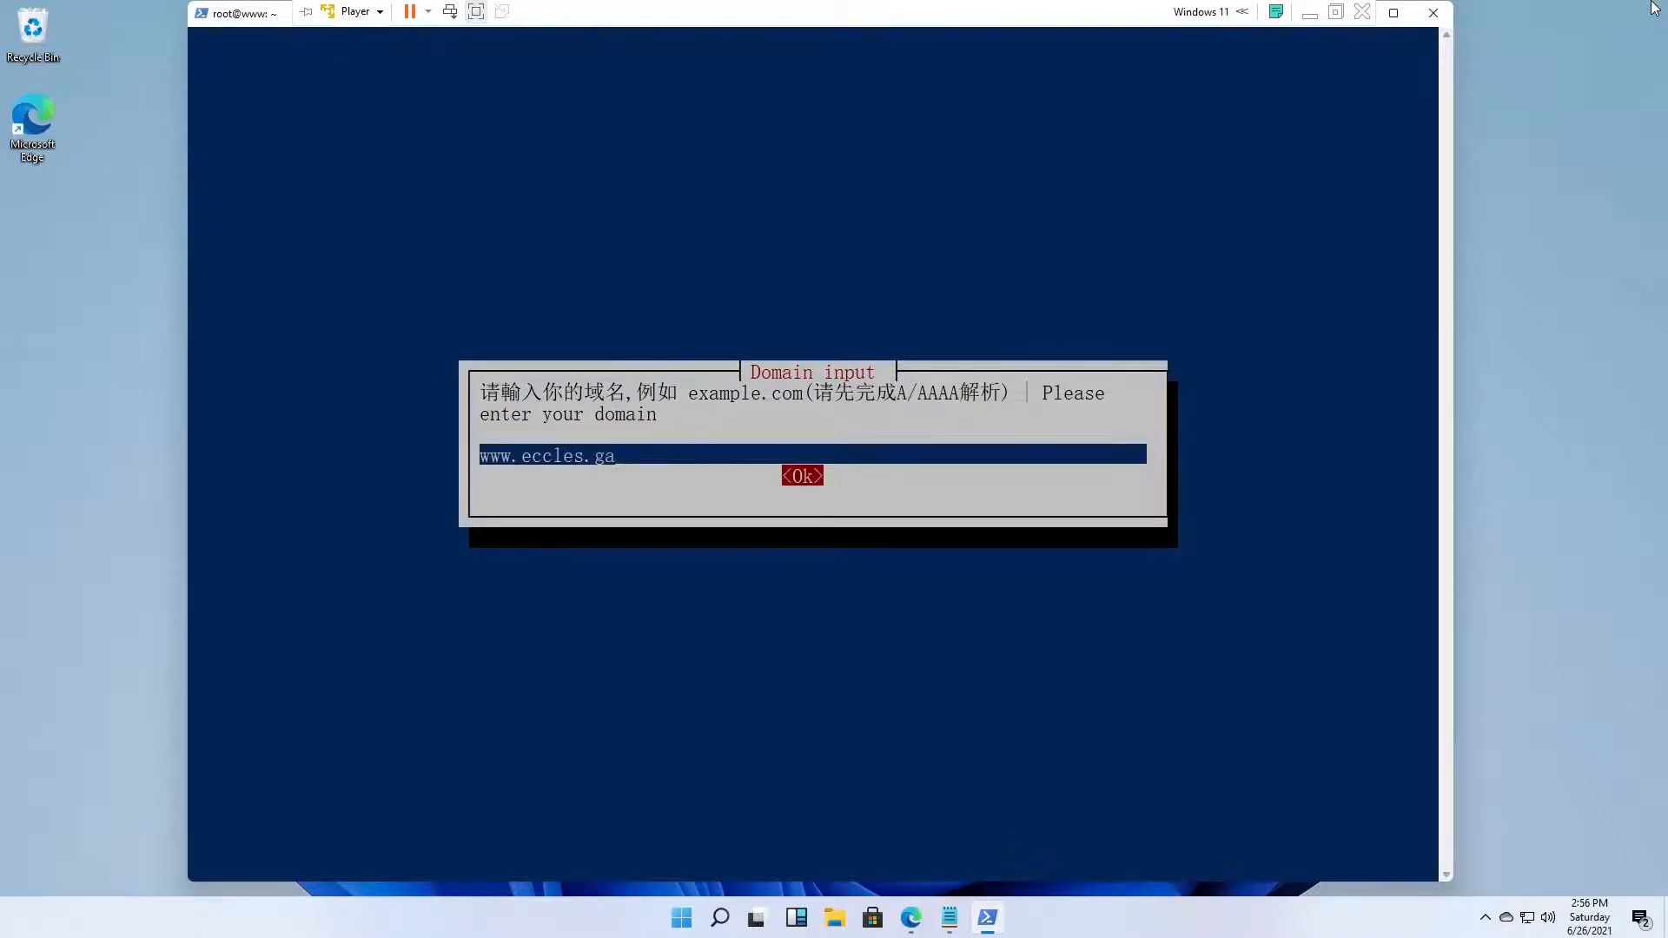
left_click(801, 476)
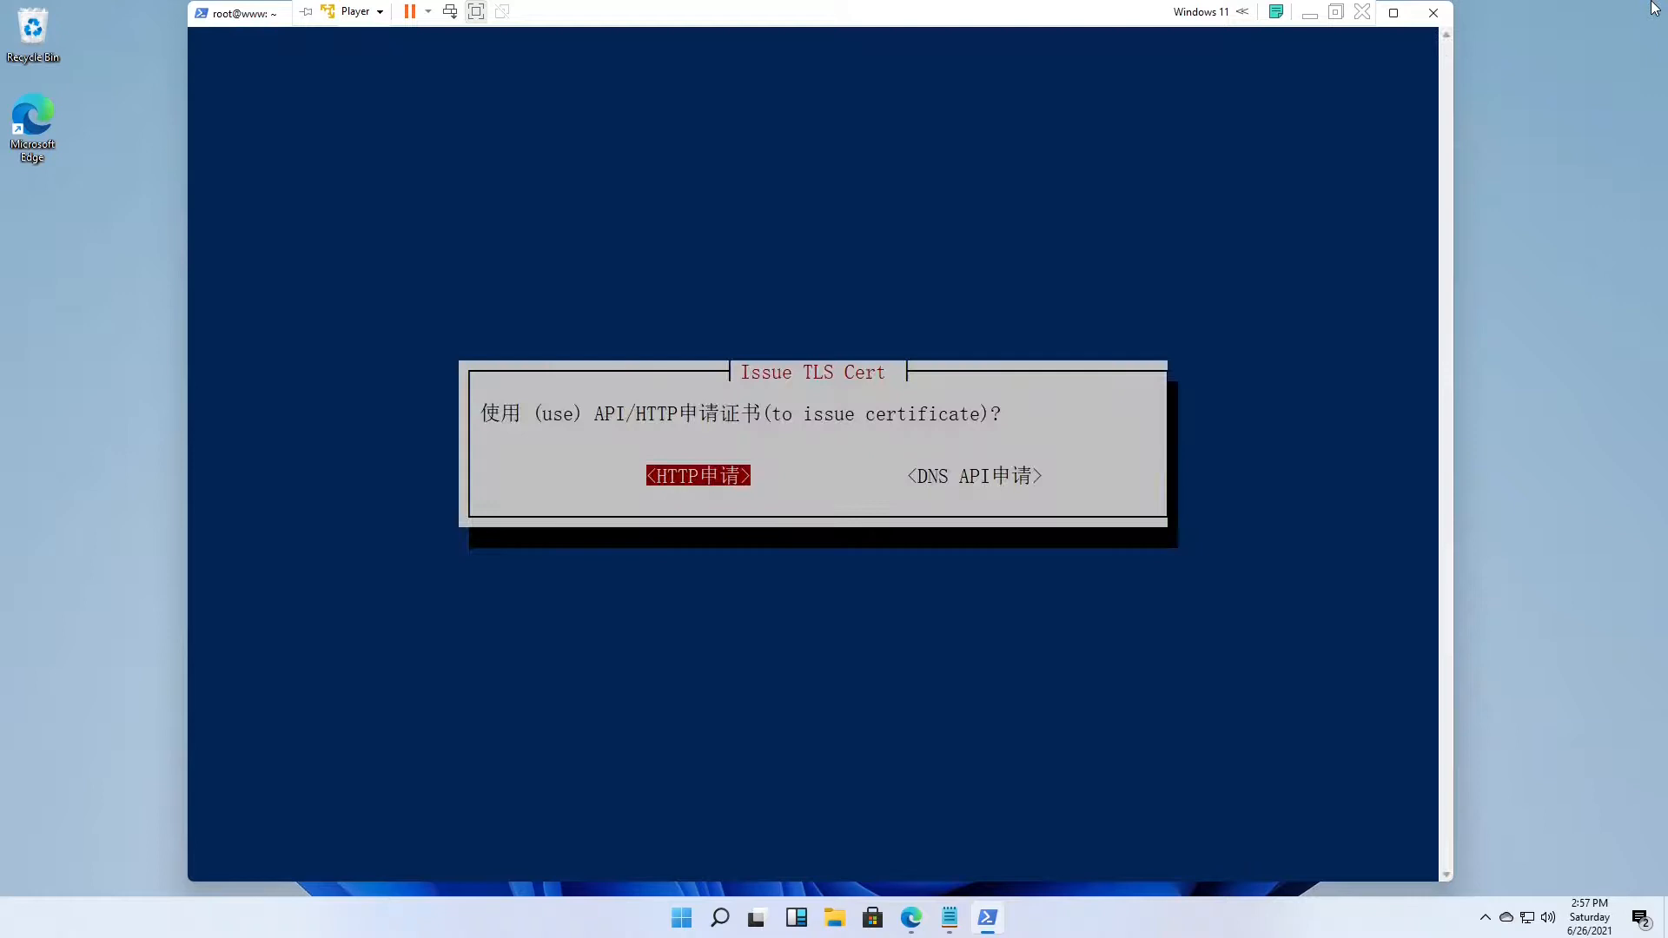
Step: Choose HTTP申请 to issue the TLS certificate and let installation finish
left_click(697, 475)
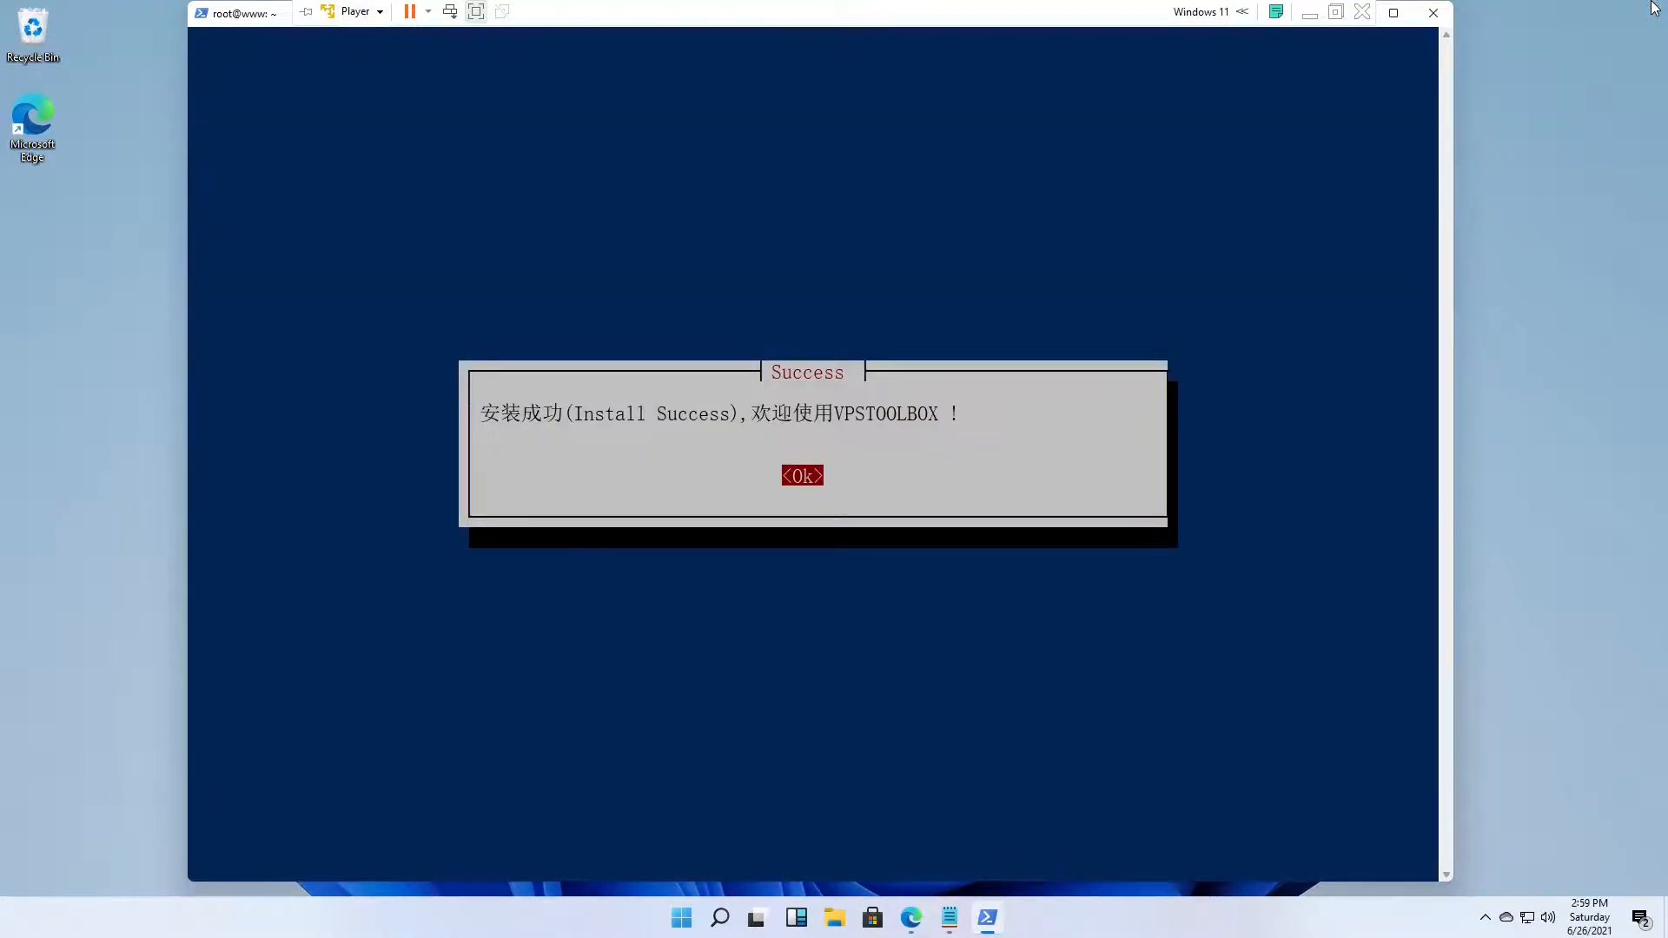
Step: Dismiss the success message and paste both trojan:// links into Notepad
left_click(801, 475)
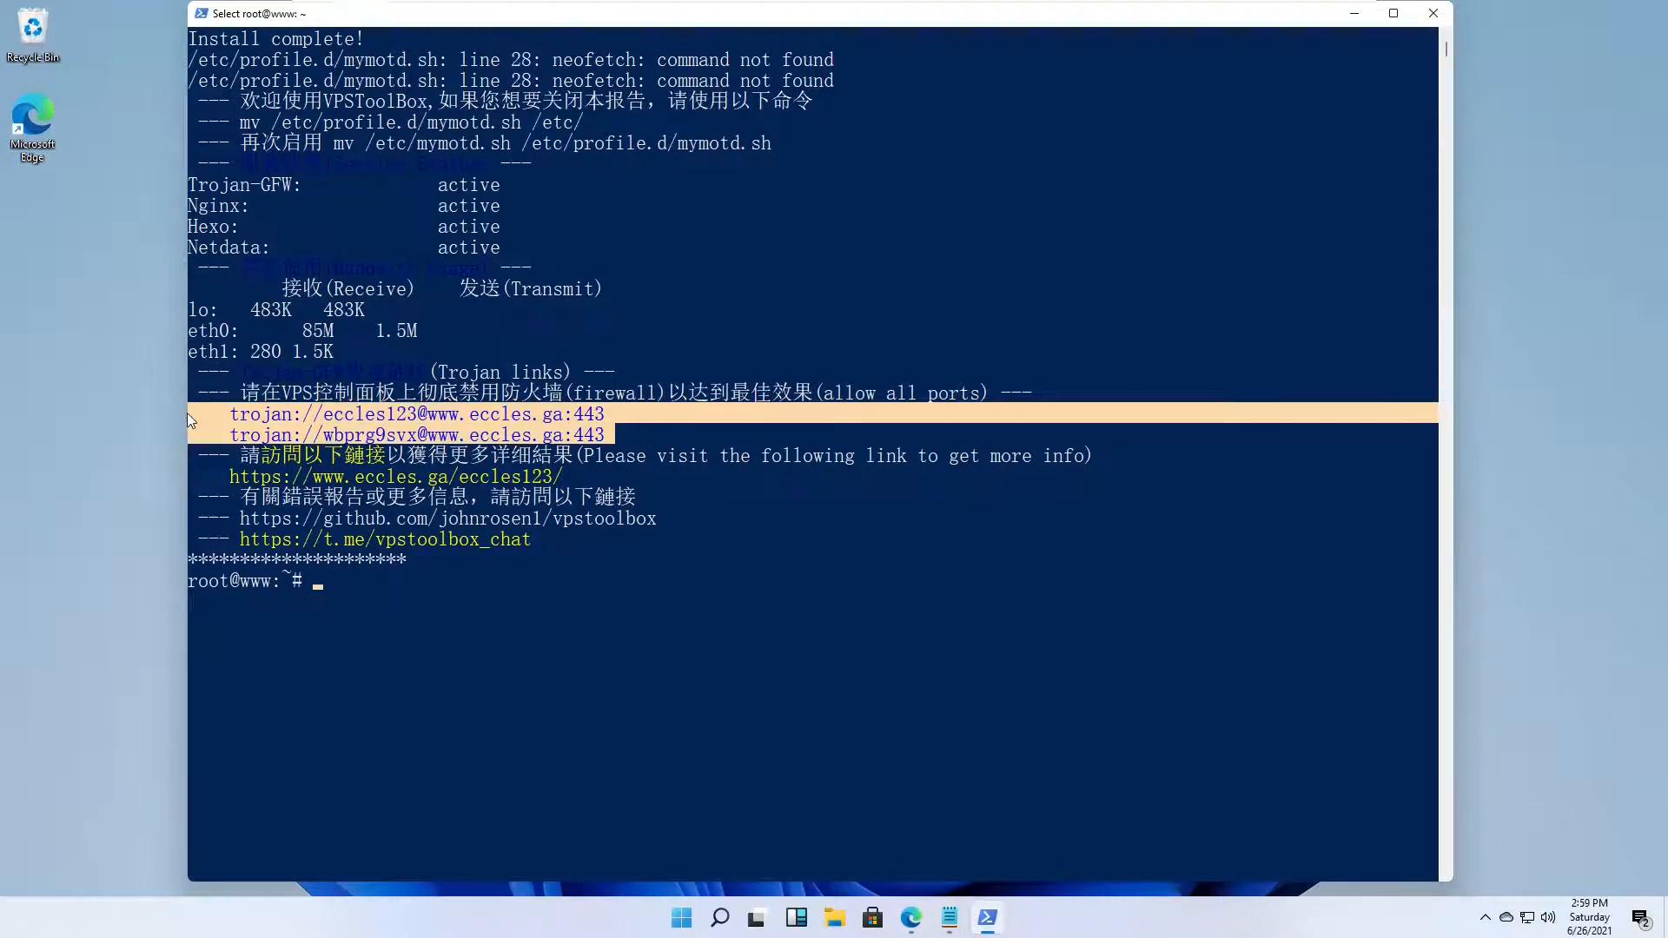
left_click(362, 542)
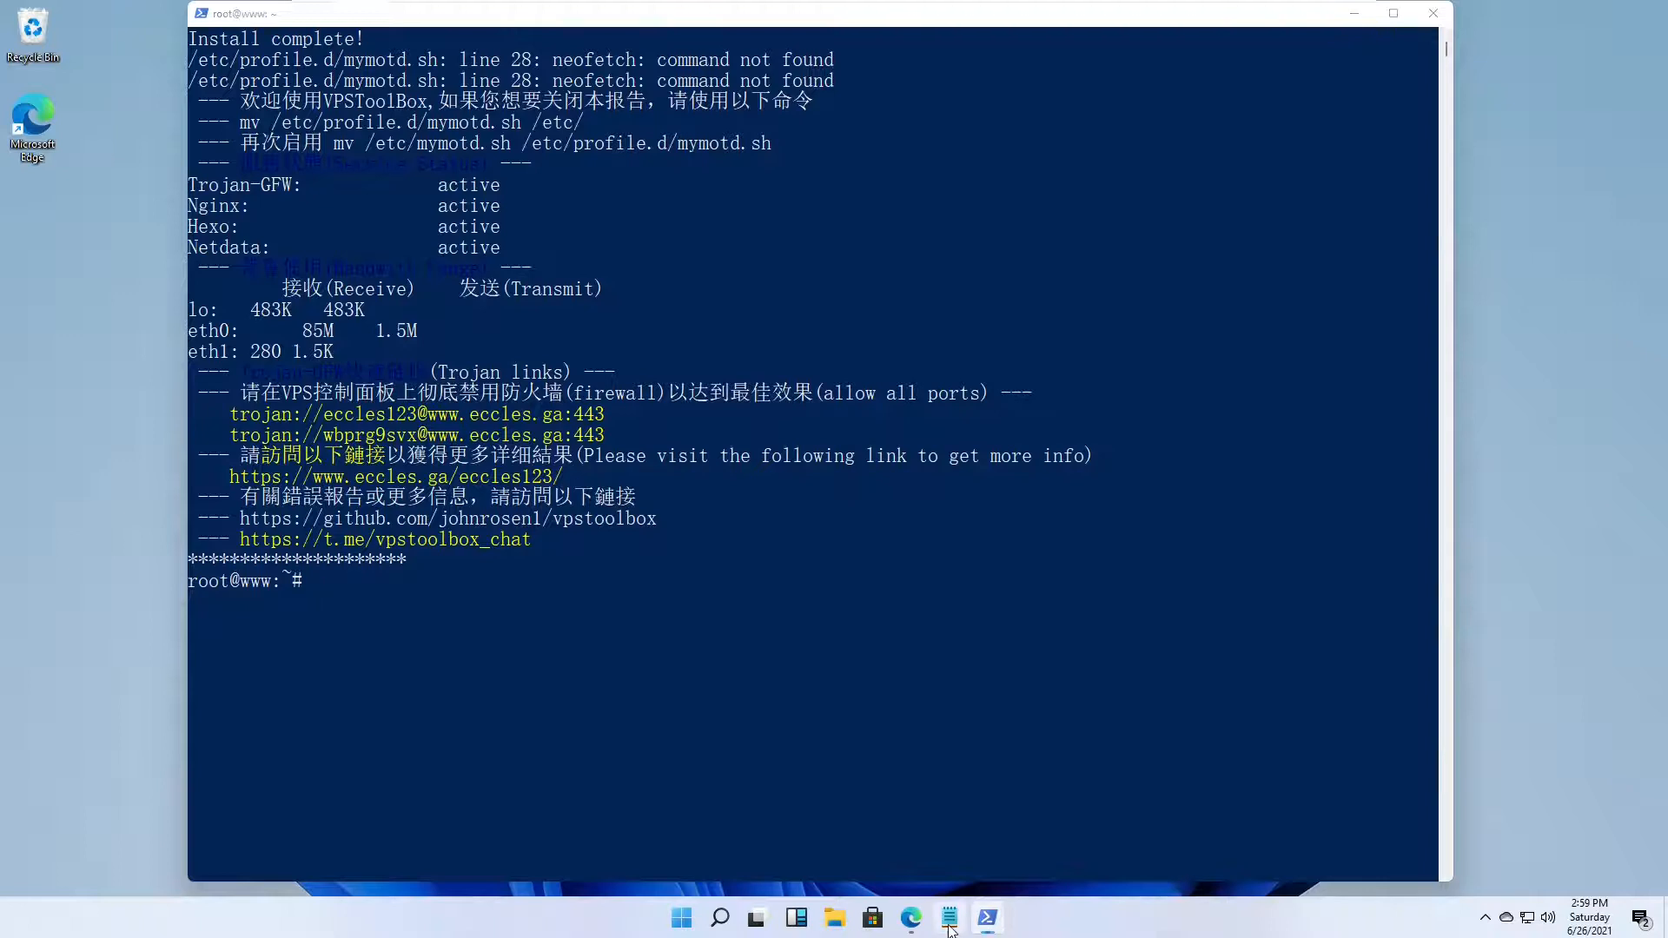
left_click(947, 917)
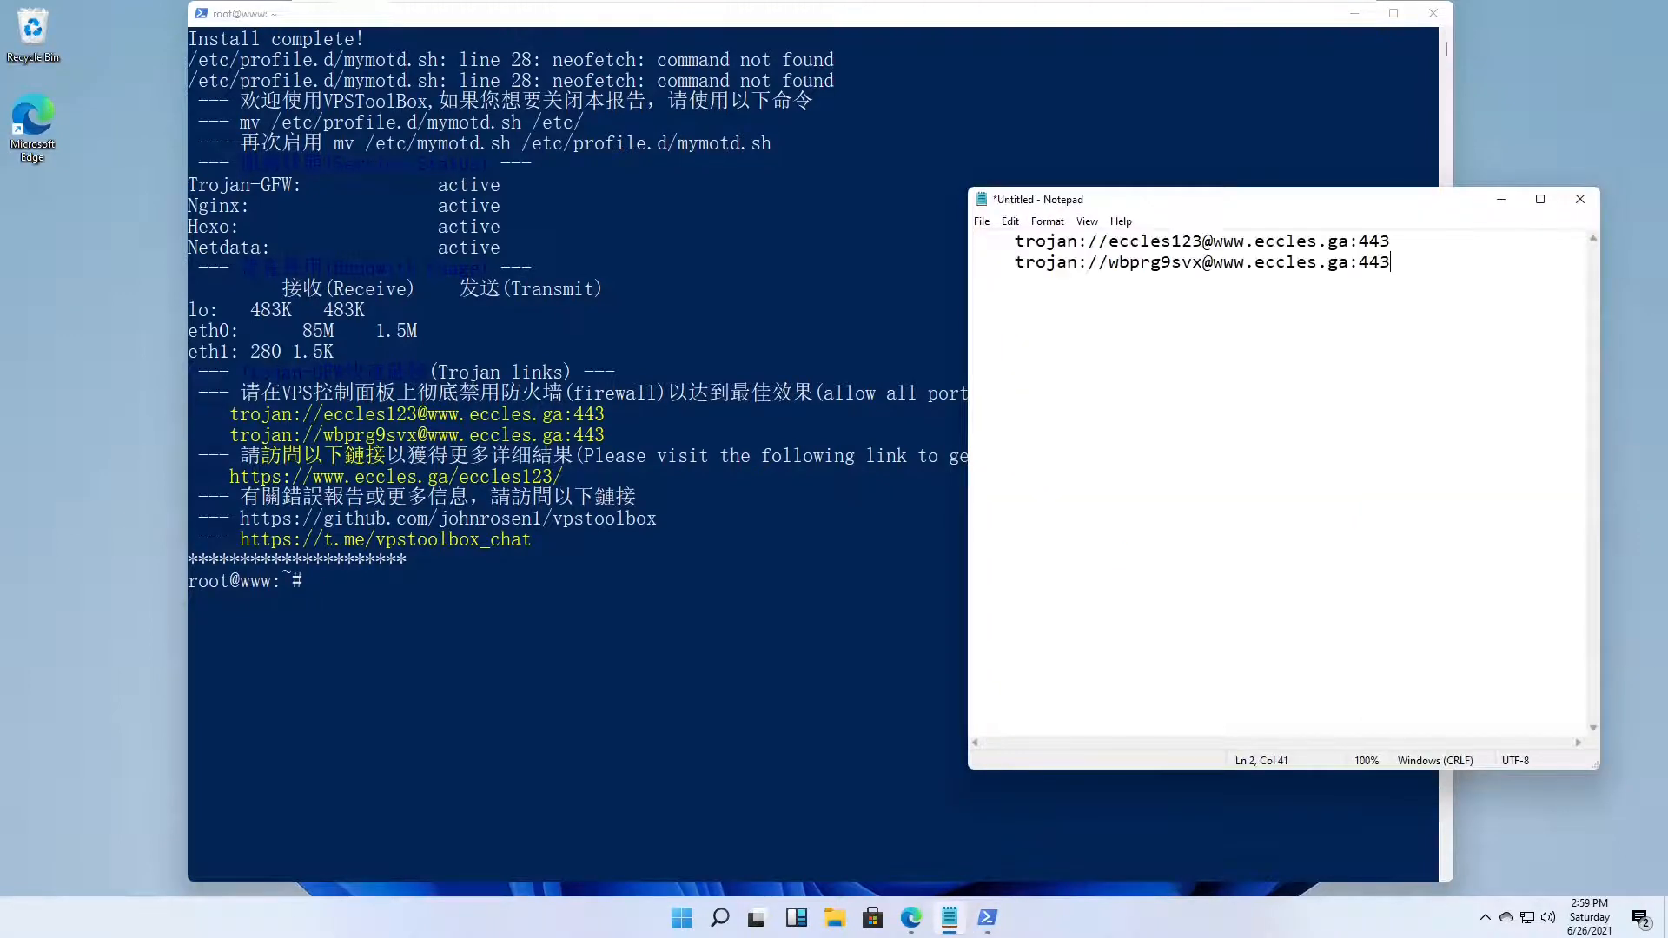